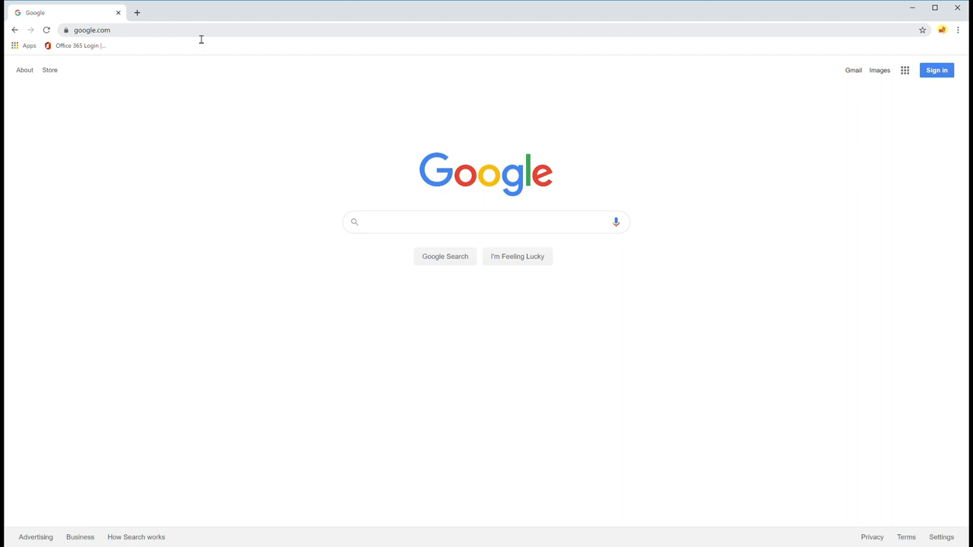
Search Google for 'longbeach' to find the Long Beach Public Library Beanstack site.
{"action": "left_click", "coordinate": [486, 221]}
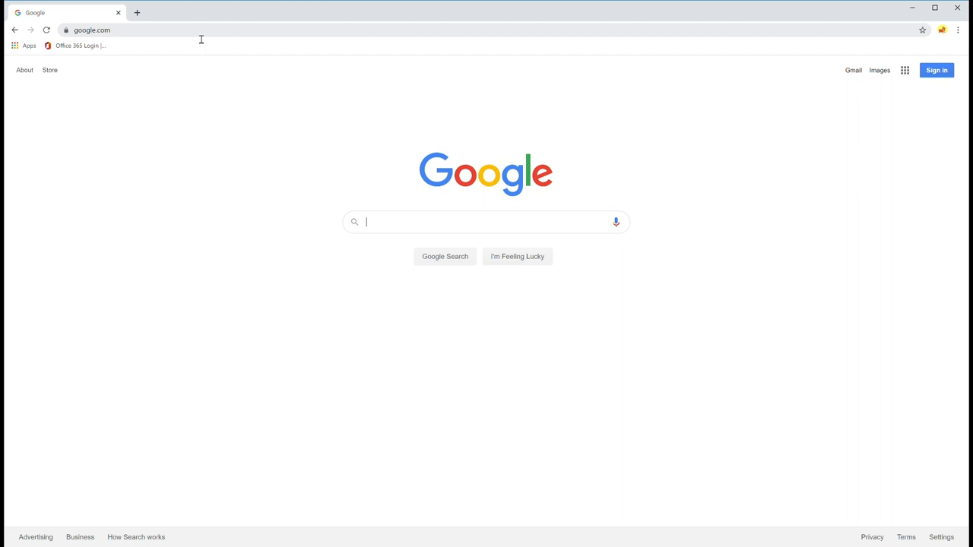
{"action": "type", "text": "longbeach.beanstack.org/reader365"}
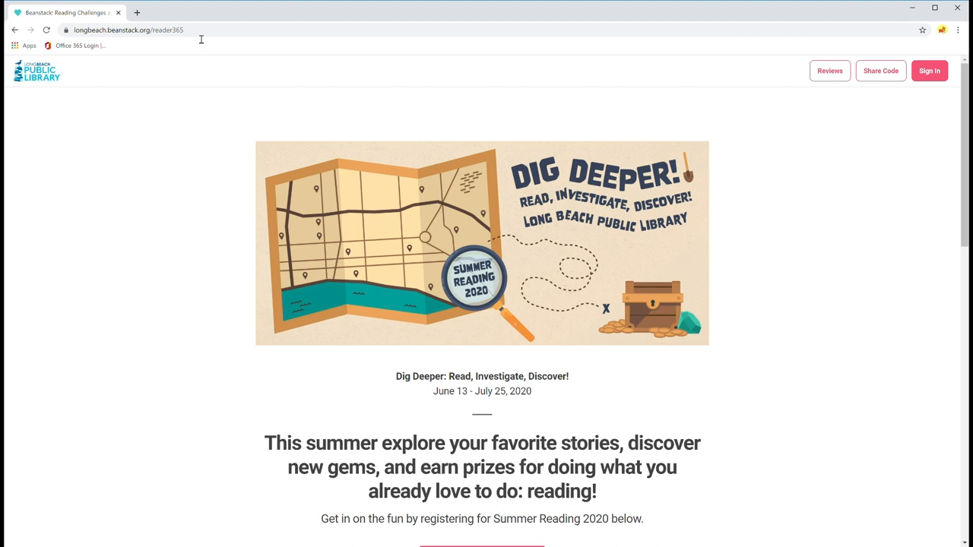
{"action": "mouse_move", "coordinate": [929, 71]}
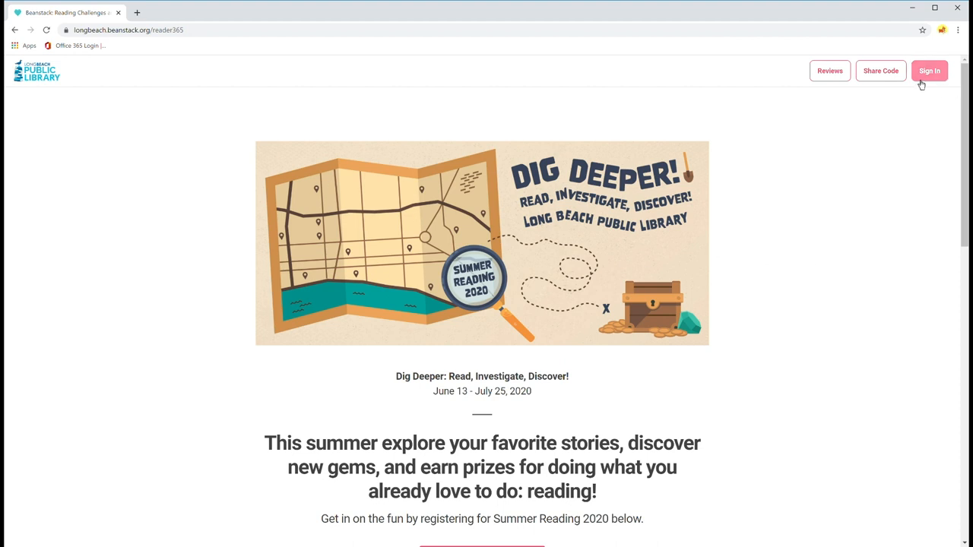
Sign in to Beanstack as 'sreader' with the account password.
{"action": "left_click", "coordinate": [929, 71]}
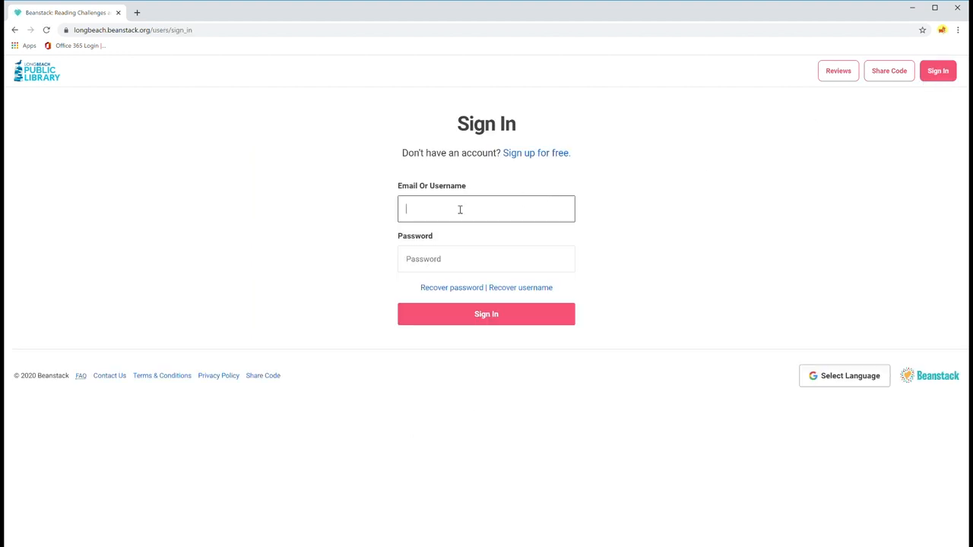
{"action": "type", "text": "sreader"}
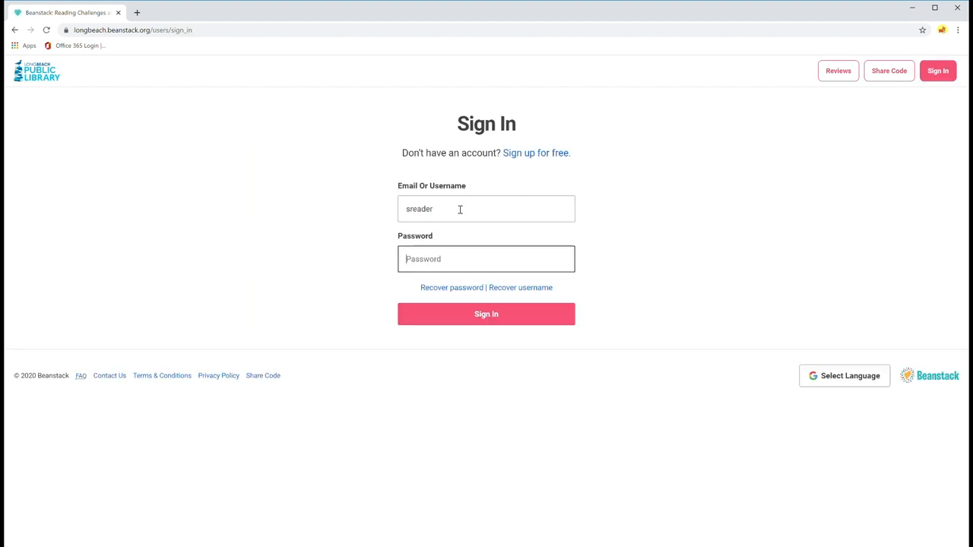
{"action": "type", "text": "password"}
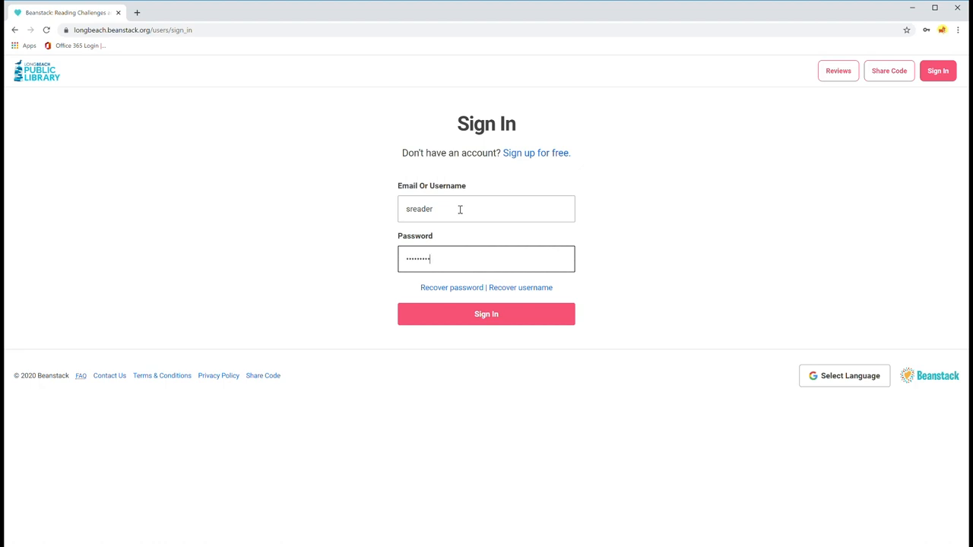
{"action": "left_click", "coordinate": [486, 314]}
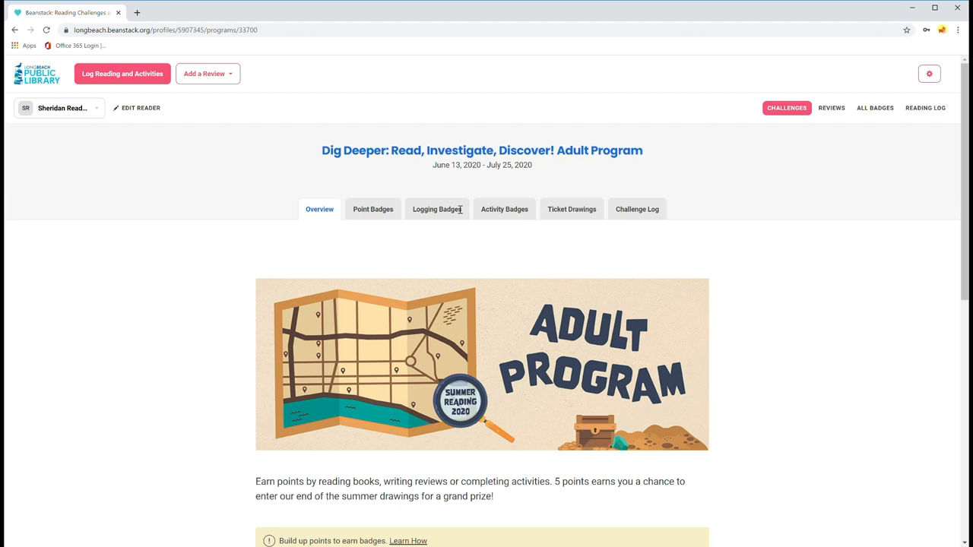
{"action": "mouse_move", "coordinate": [273, 210]}
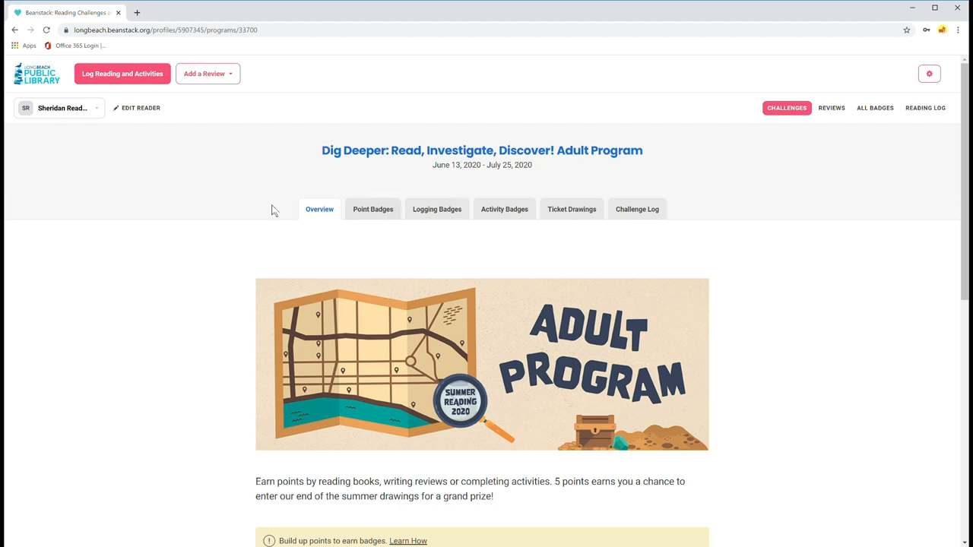
Pick the second reader from the reader dropdown to show the Children's Program.
{"action": "left_click", "coordinate": [58, 107]}
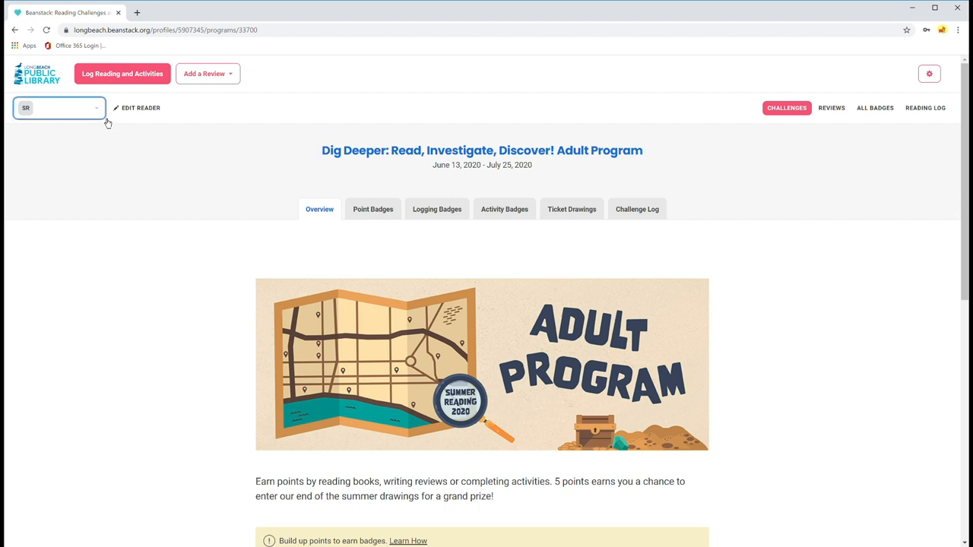
{"action": "left_click", "coordinate": [58, 107]}
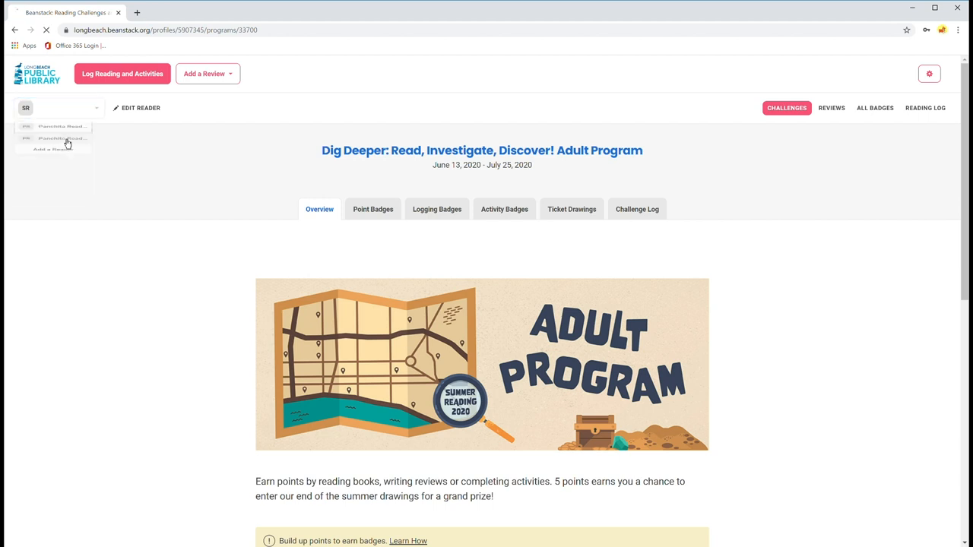
{"action": "left_click", "coordinate": [61, 127]}
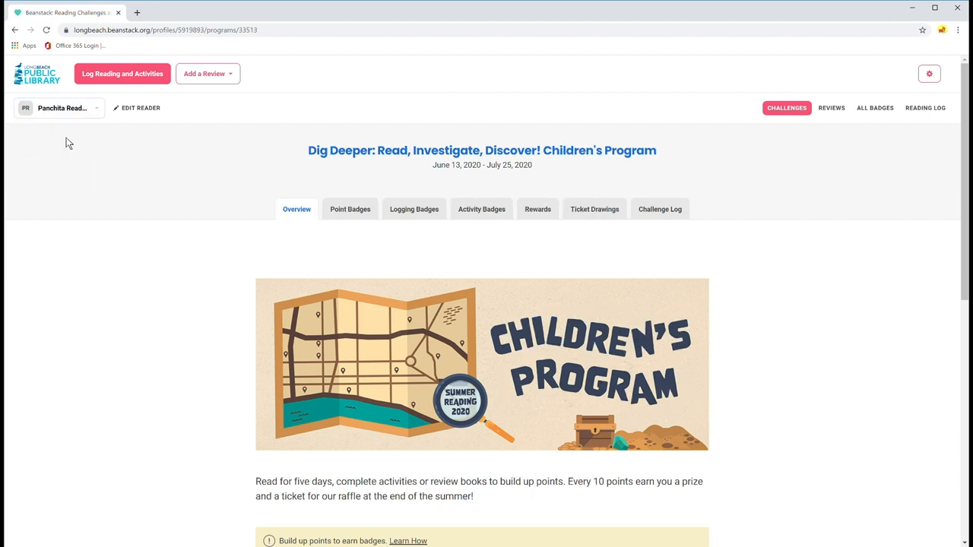
{"action": "mouse_move", "coordinate": [103, 199]}
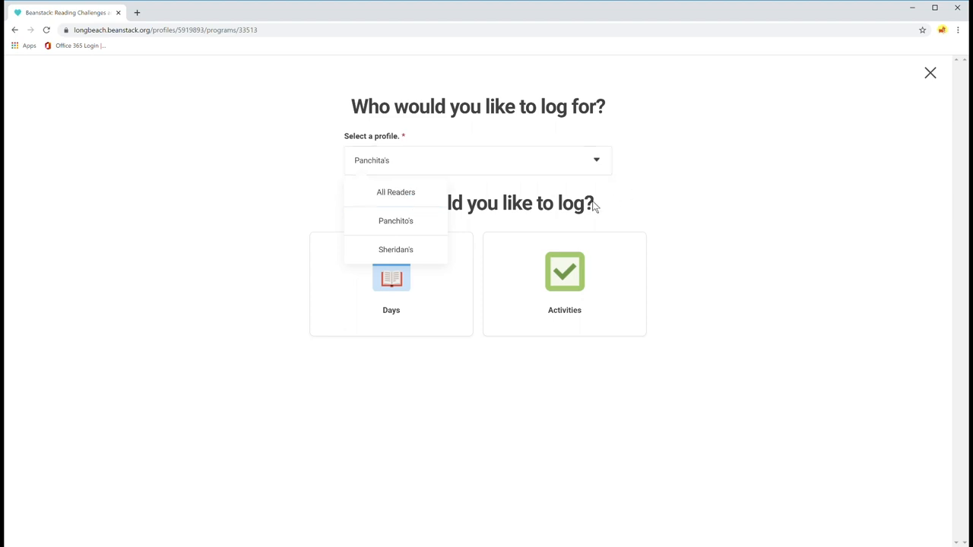
{"action": "mouse_move", "coordinate": [395, 221]}
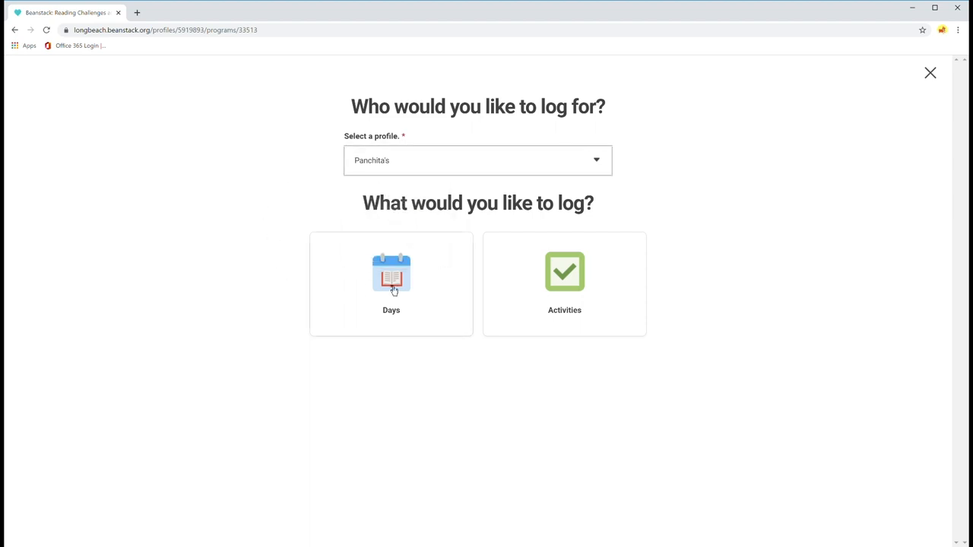
{"action": "mouse_move", "coordinate": [544, 303]}
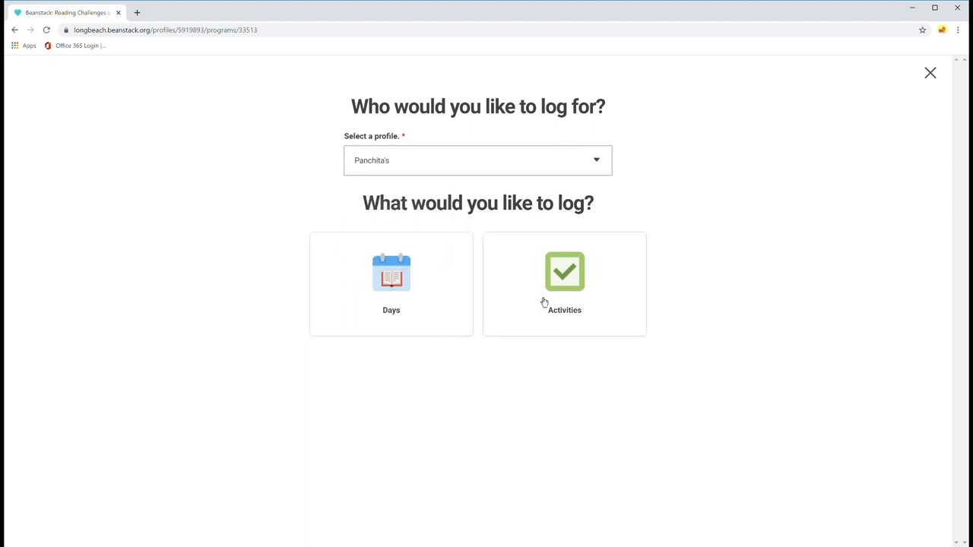
{"action": "mouse_move", "coordinate": [394, 302]}
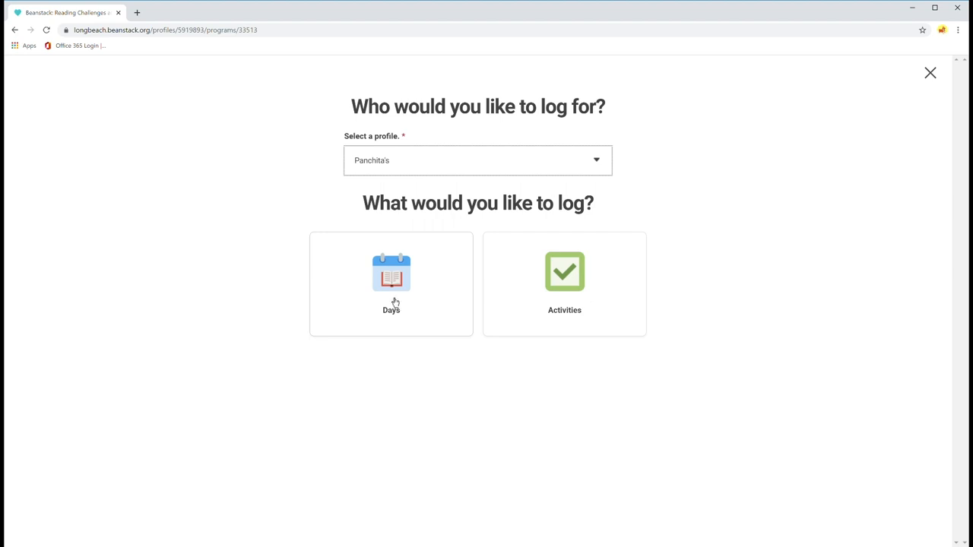
Log June 13, 2020 on the Days calendar.
{"action": "left_click", "coordinate": [391, 281]}
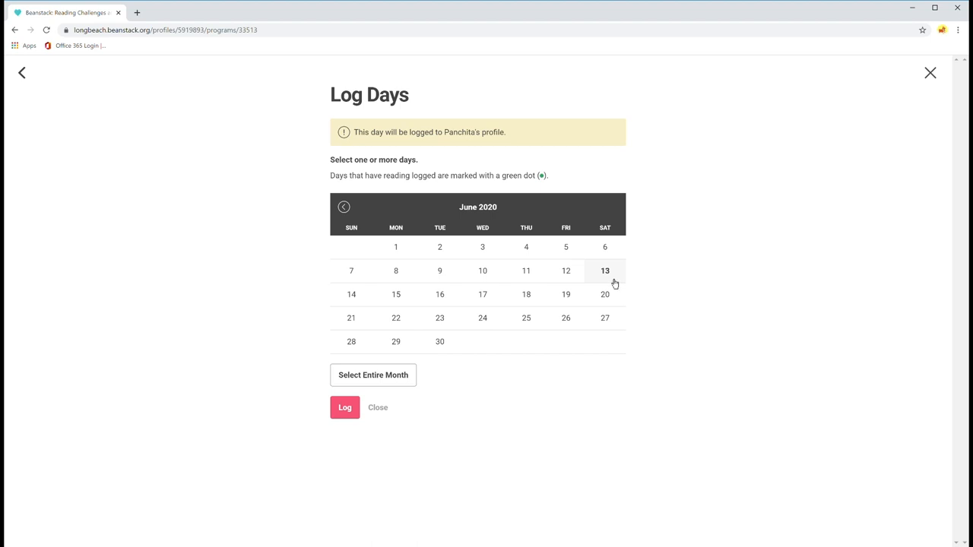
{"action": "left_click", "coordinate": [605, 271]}
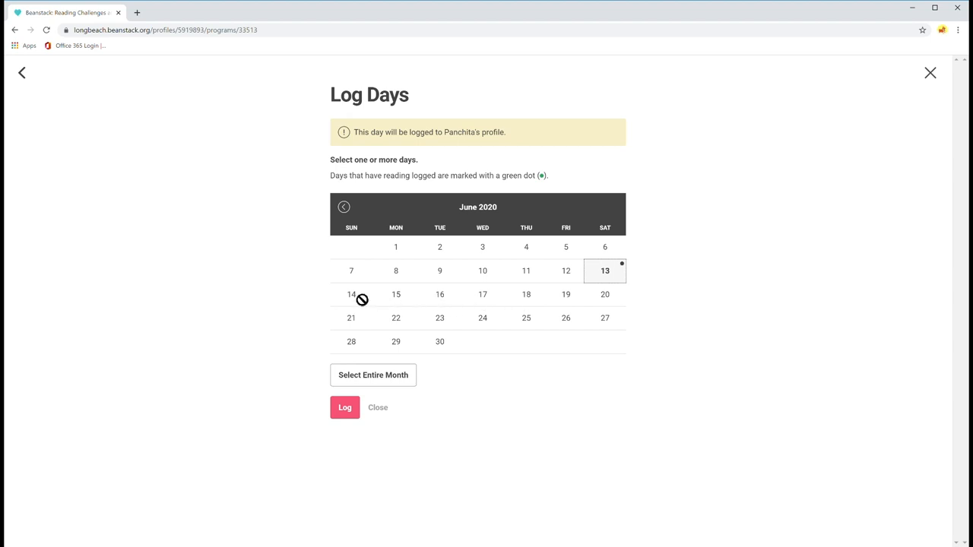
{"action": "left_click", "coordinate": [344, 407]}
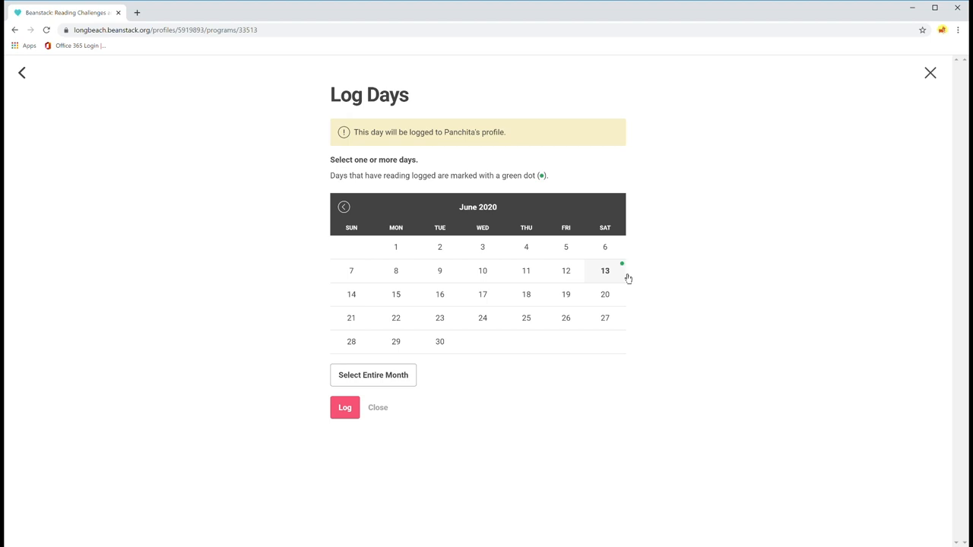
{"action": "mouse_move", "coordinate": [864, 148]}
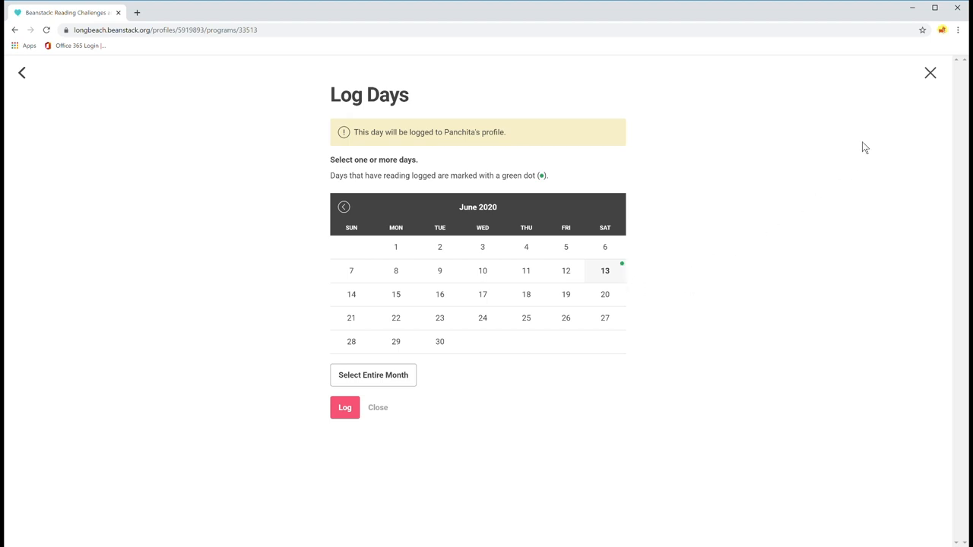
Close the reading log and browse the program's list of activities.
{"action": "left_click", "coordinate": [930, 72]}
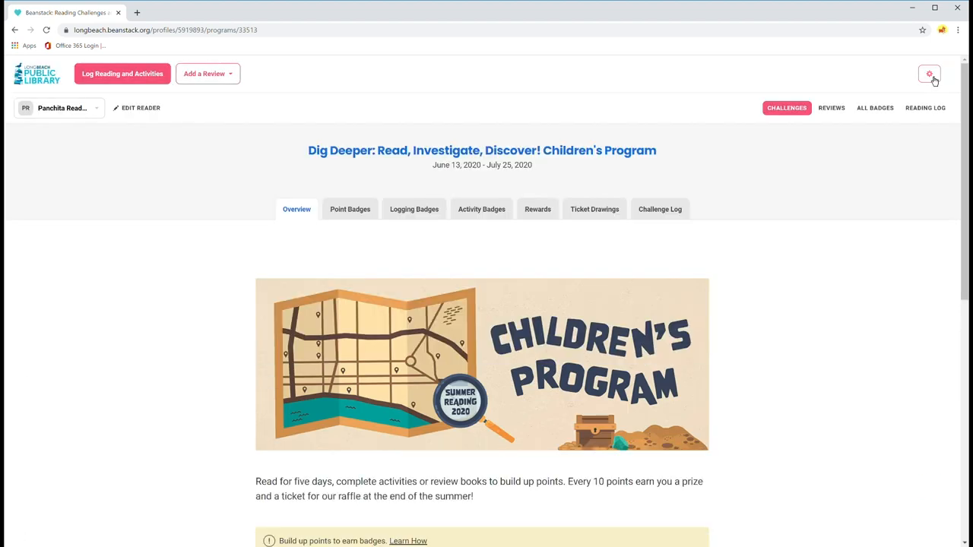
{"action": "mouse_move", "coordinate": [820, 190]}
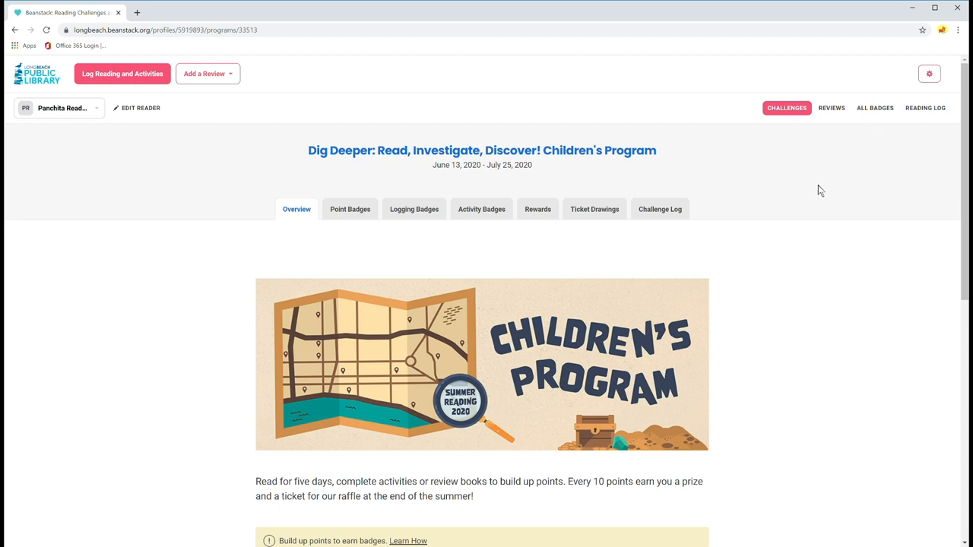
{"action": "mouse_move", "coordinate": [806, 223]}
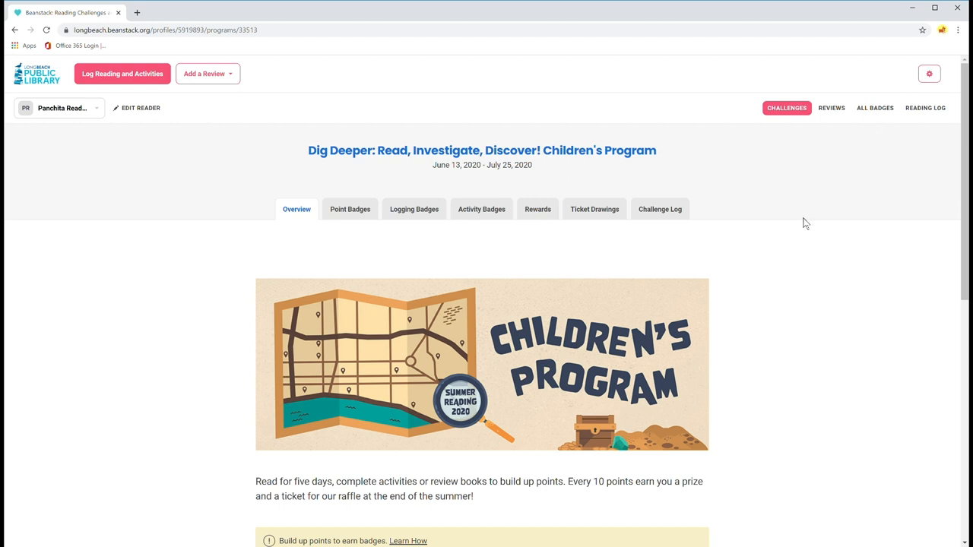
{"action": "mouse_move", "coordinate": [168, 106]}
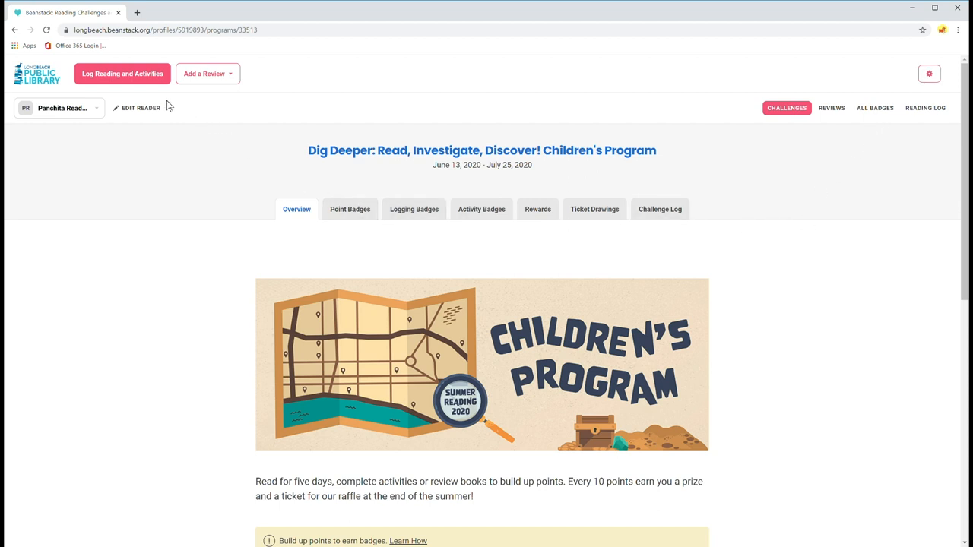
{"action": "left_click", "coordinate": [121, 73]}
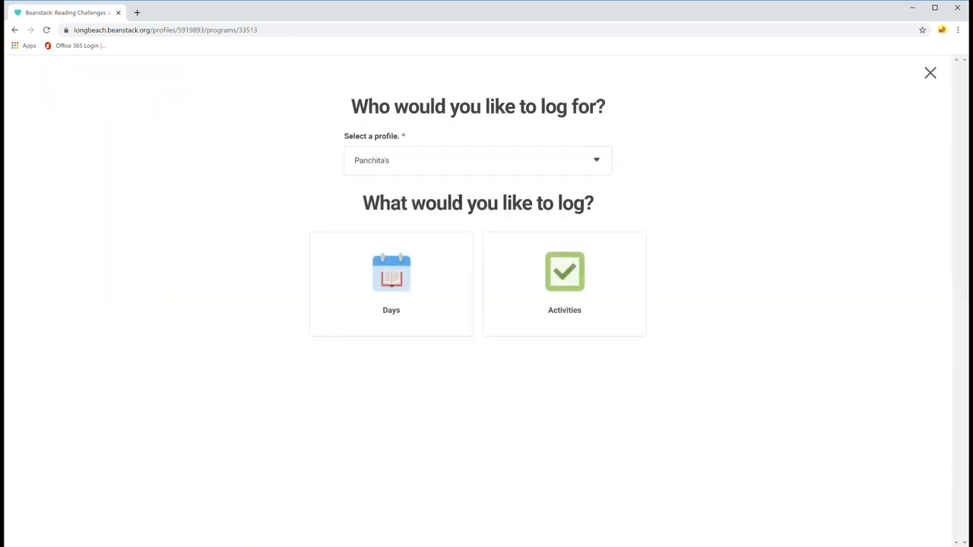
{"action": "left_click", "coordinate": [564, 281]}
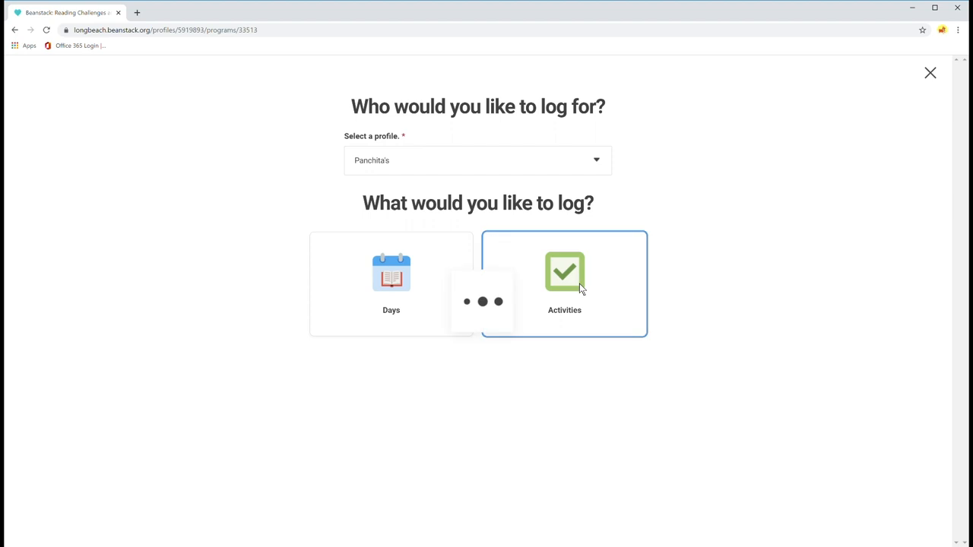
{"action": "left_click", "coordinate": [564, 274]}
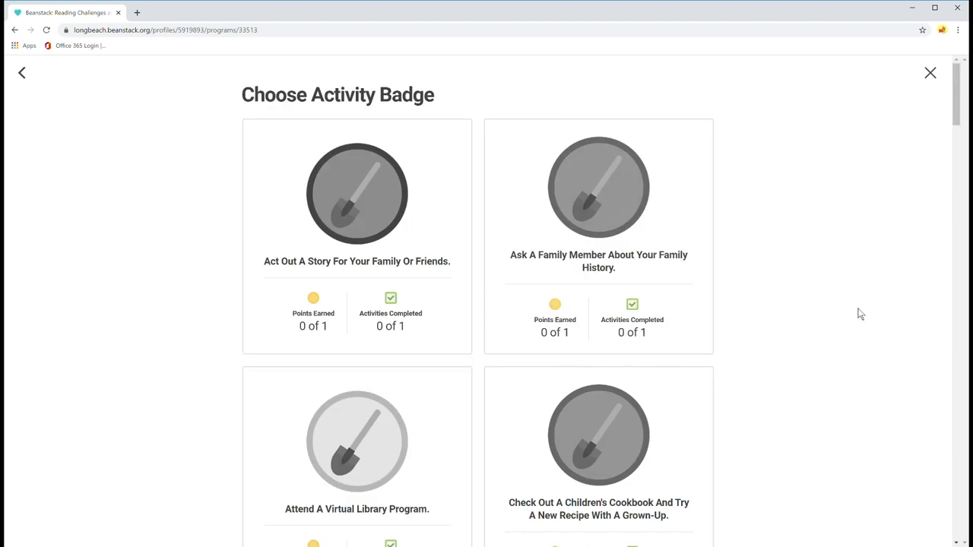
{"action": "scroll", "scroll_direction": "down", "scroll_amount": 3}
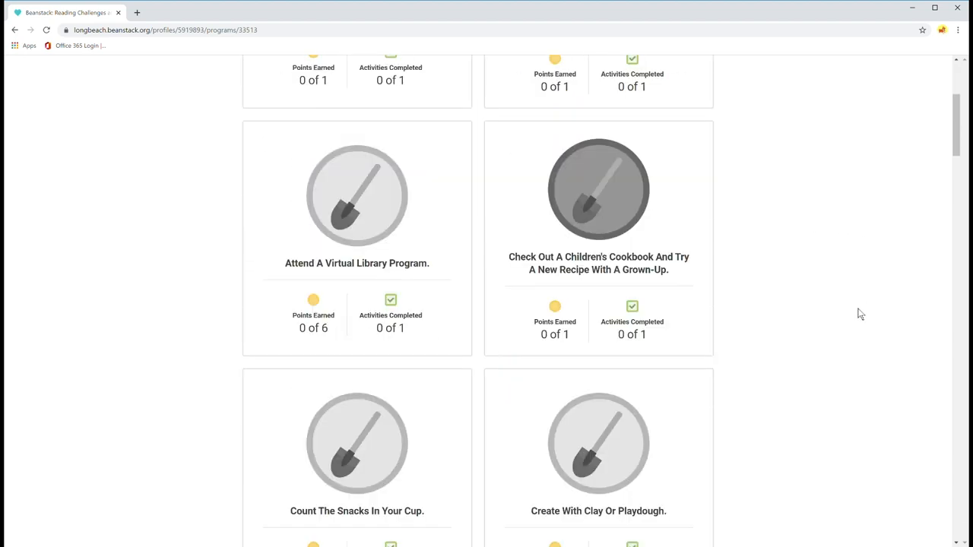
{"action": "scroll", "scroll_direction": "down", "scroll_amount": 3}
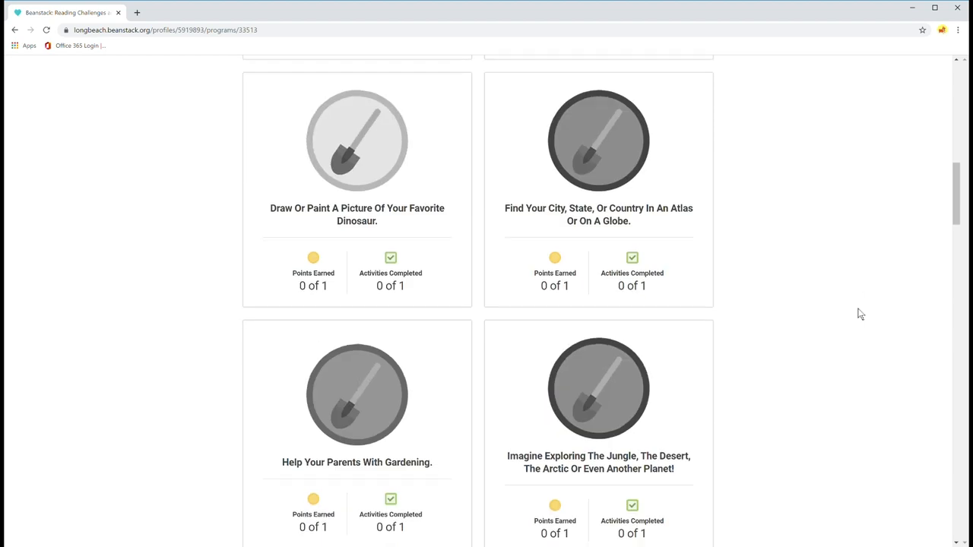
{"action": "scroll", "scroll_direction": "down", "scroll_amount": 3}
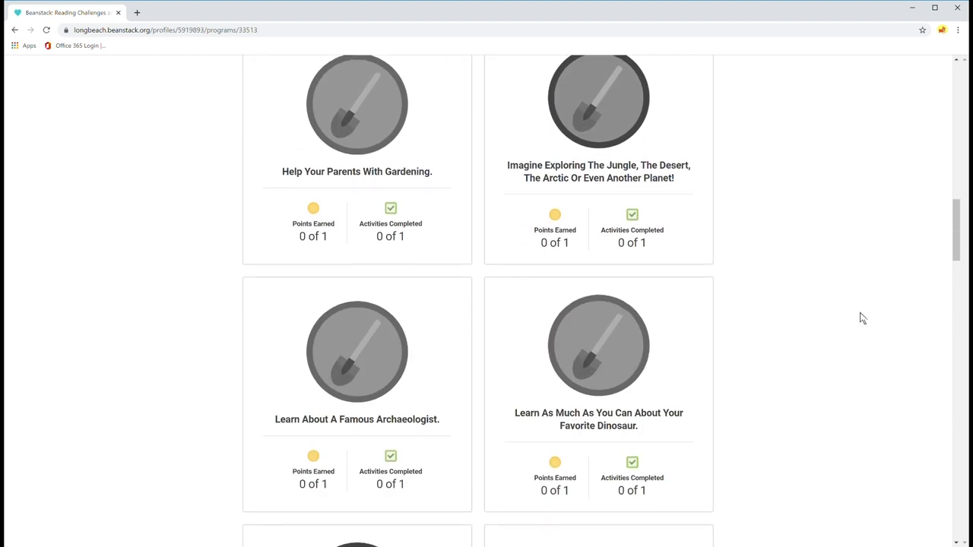
{"action": "scroll", "scroll_direction": "down", "scroll_amount": 3}
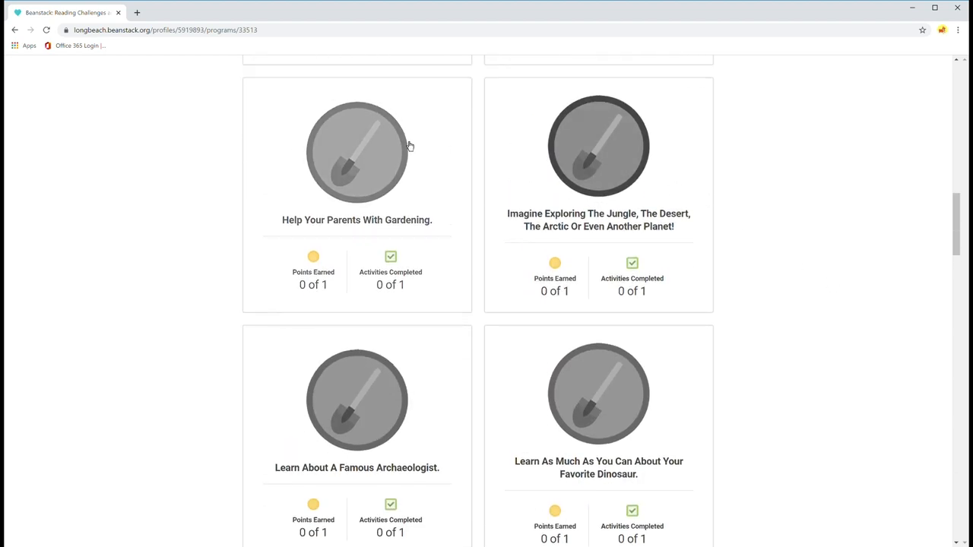
Complete the 'Help Your Parents With Gardening' activity and dismiss its badge notice.
{"action": "left_click", "coordinate": [357, 152]}
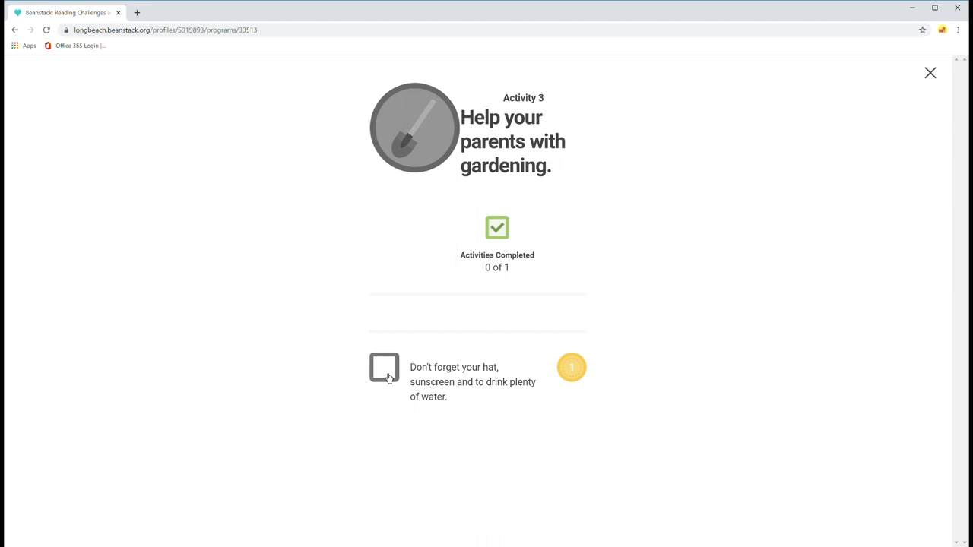
{"action": "left_click", "coordinate": [384, 367]}
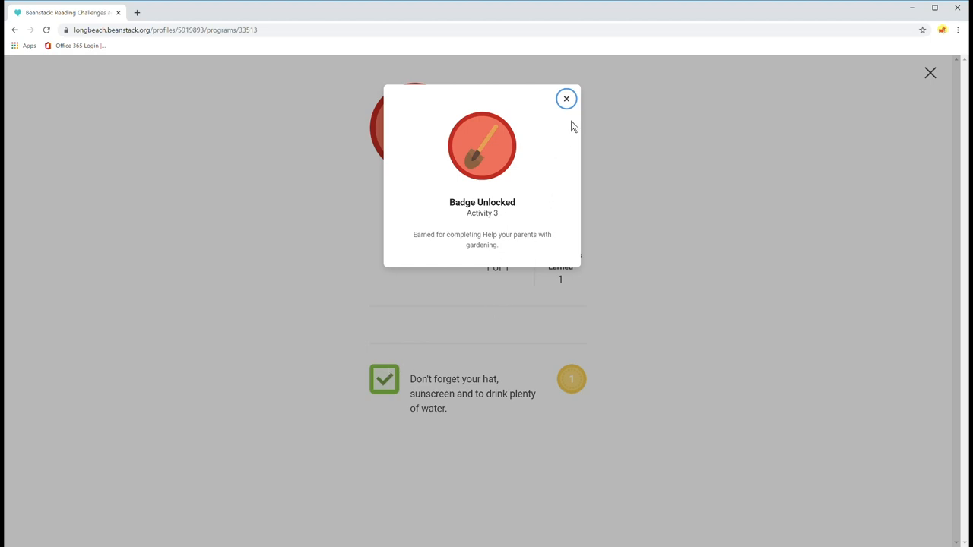
{"action": "left_click", "coordinate": [565, 99]}
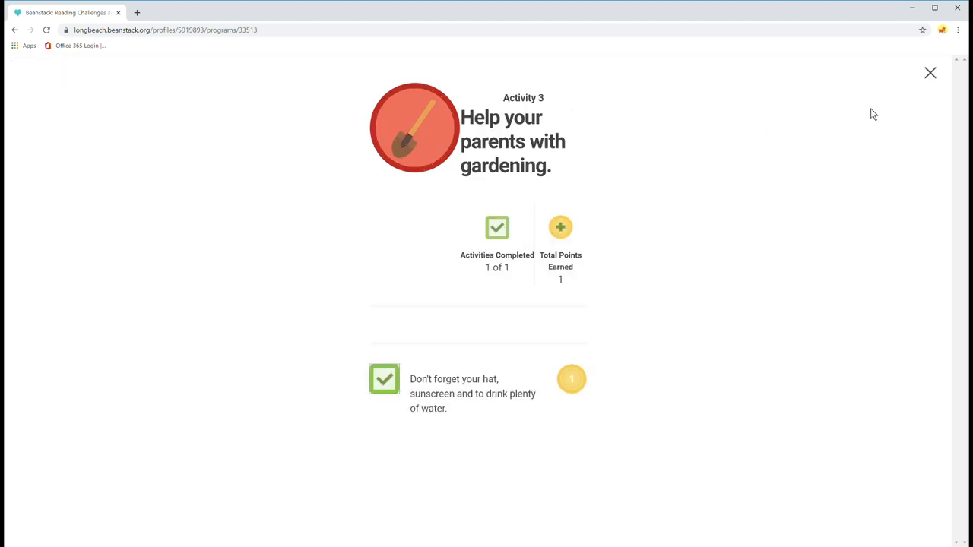
{"action": "left_click", "coordinate": [930, 73]}
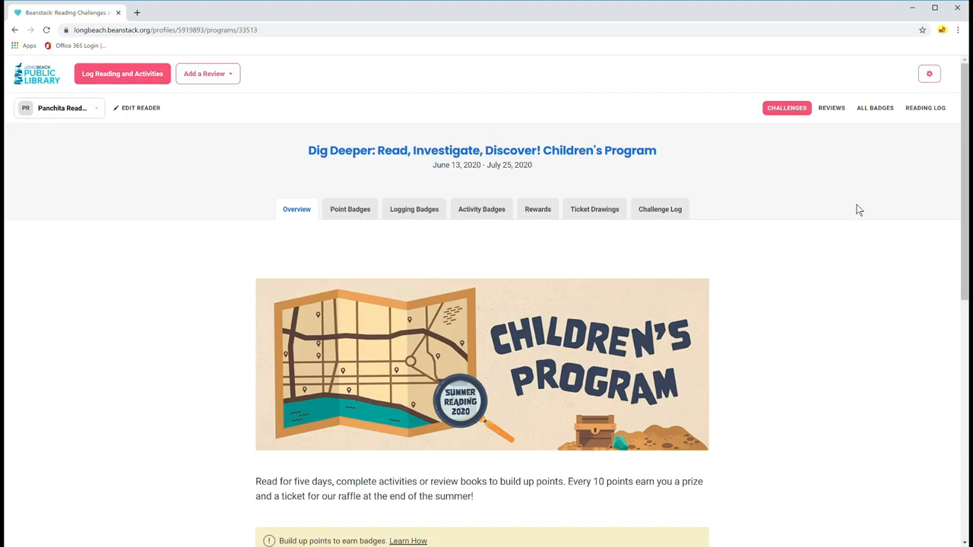
{"action": "mouse_move", "coordinate": [750, 347]}
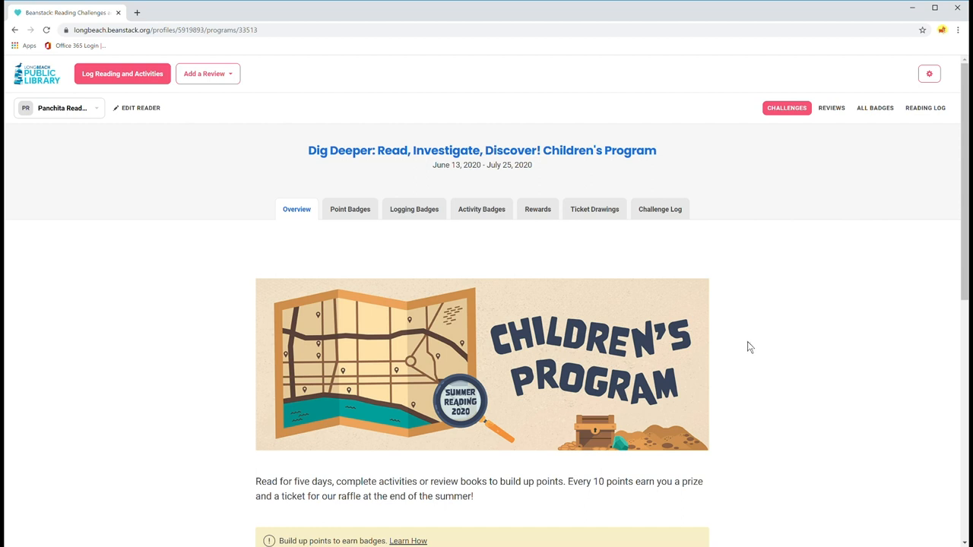
{"action": "mouse_move", "coordinate": [743, 341]}
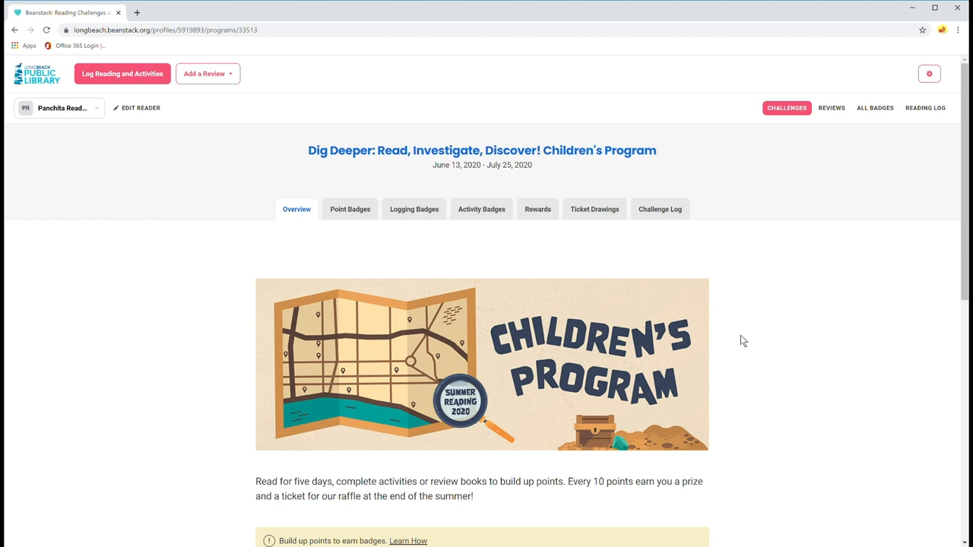
{"action": "mouse_move", "coordinate": [276, 270]}
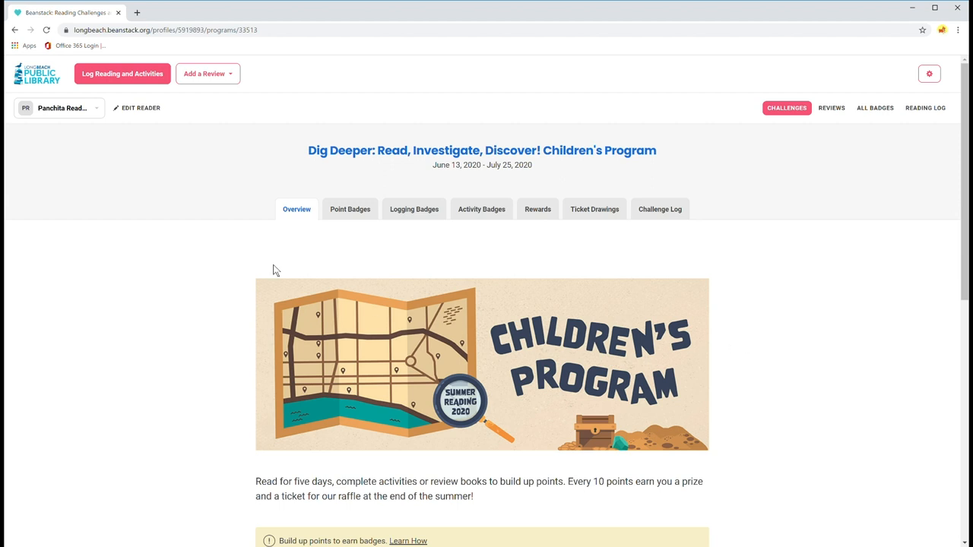
{"action": "mouse_move", "coordinate": [208, 74]}
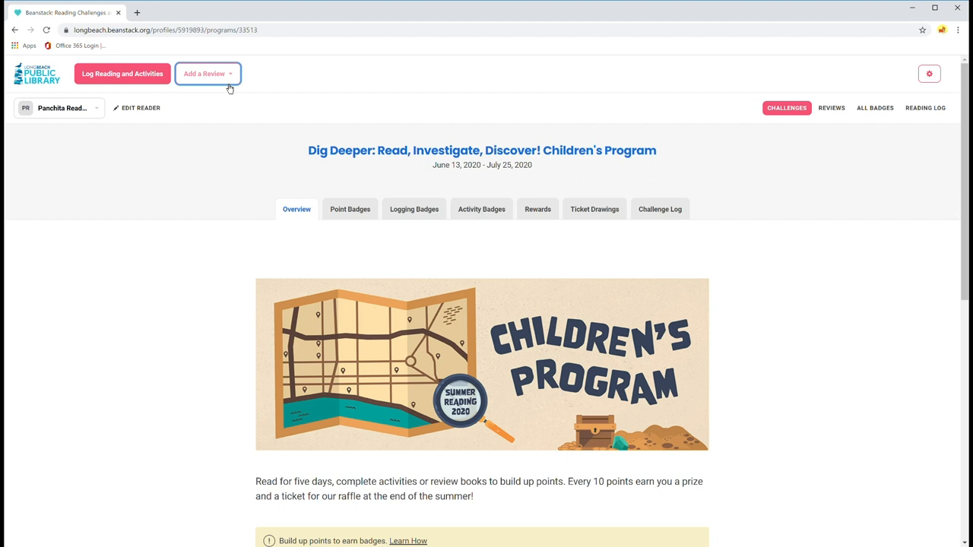
Save a written review of 'The Very Hungry Caterpillar' by Eric Carle.
{"action": "left_click", "coordinate": [205, 74]}
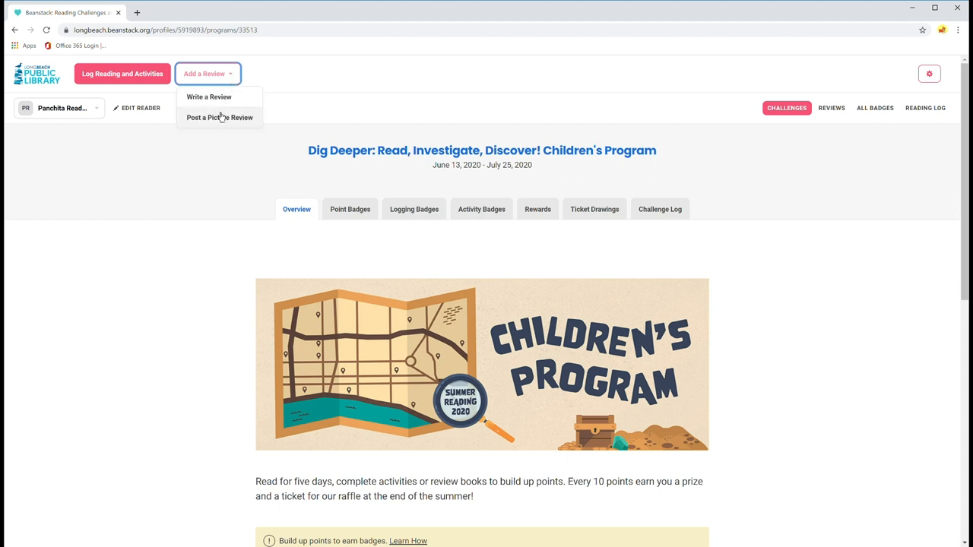
{"action": "left_click", "coordinate": [209, 96]}
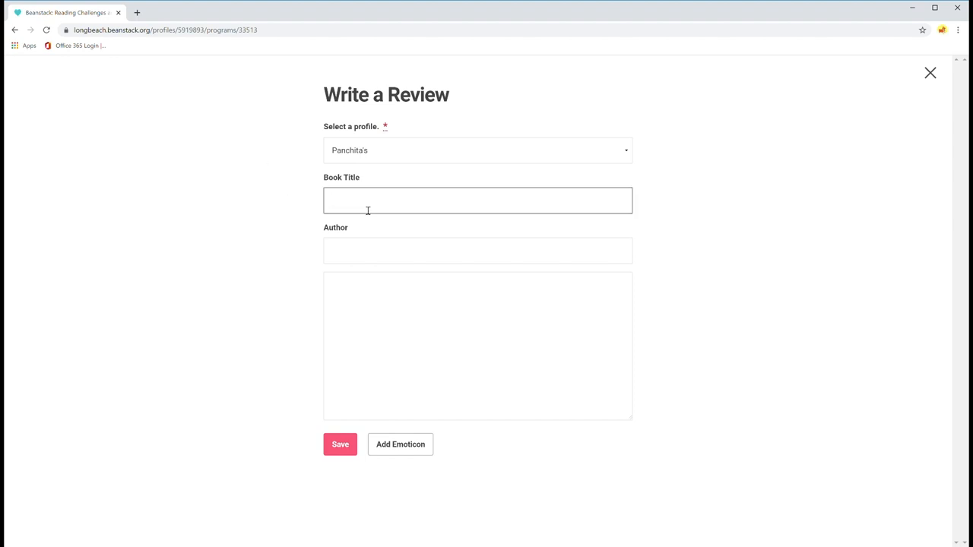
{"action": "type", "text": "The Very Hung"}
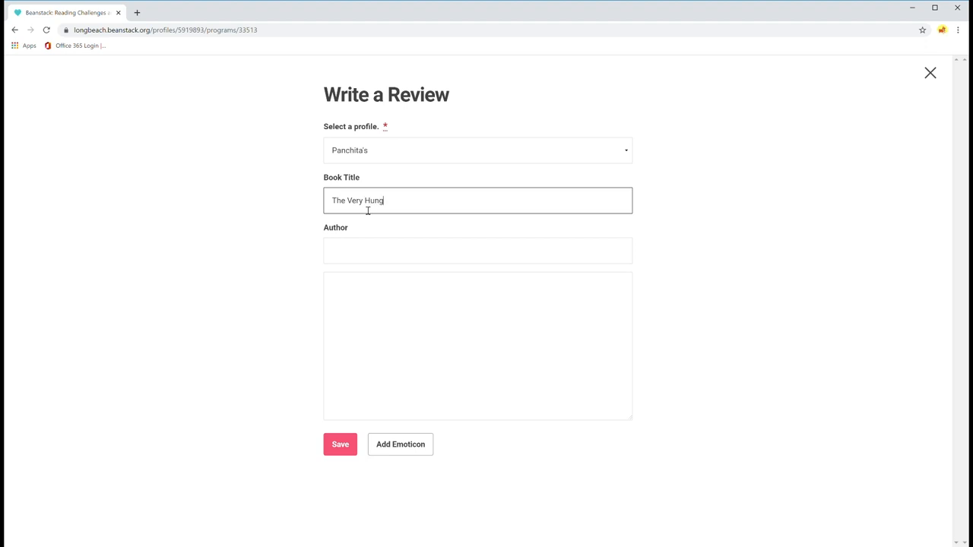
{"action": "type", "text": "ry Caterpillar"}
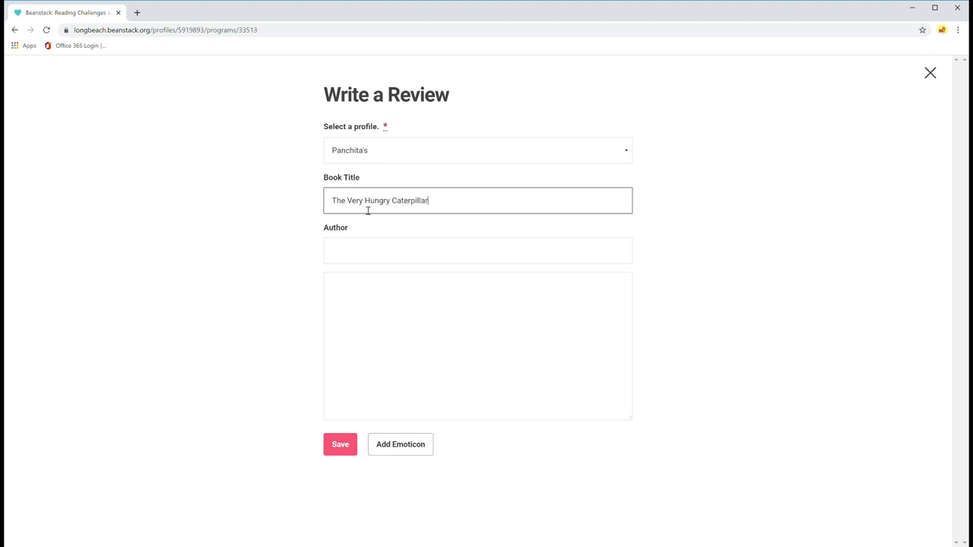
{"action": "type", "text": "Eric Carl"}
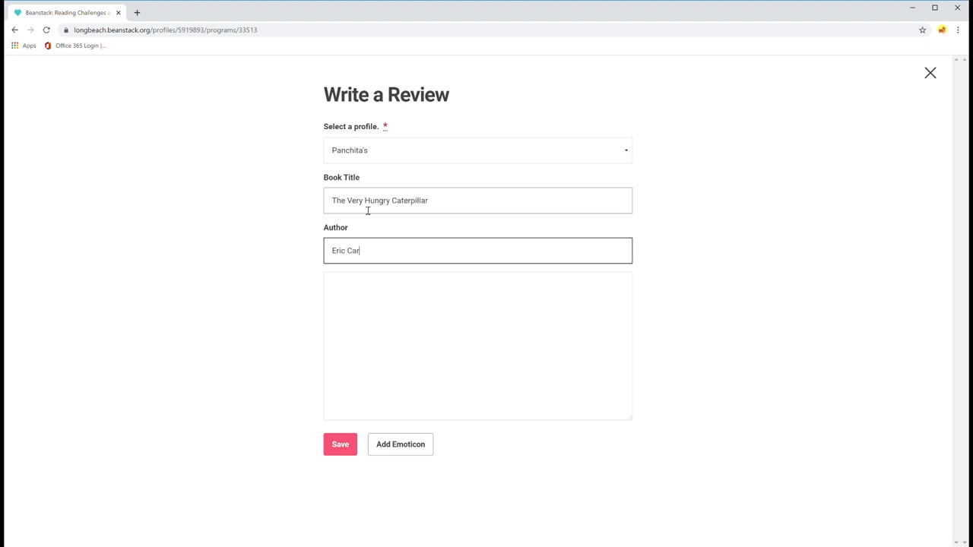
{"action": "type", "text": "S"}
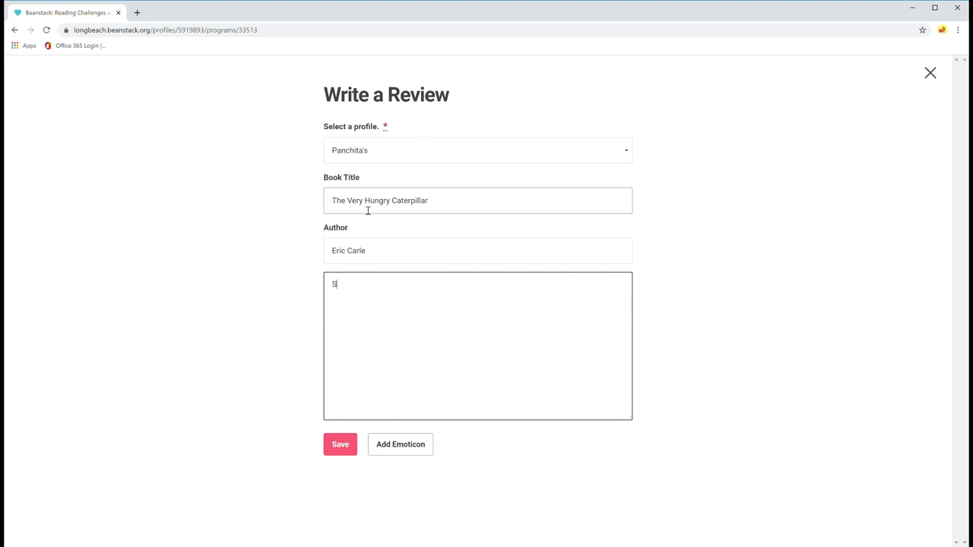
{"action": "type", "text": "he thought that"}
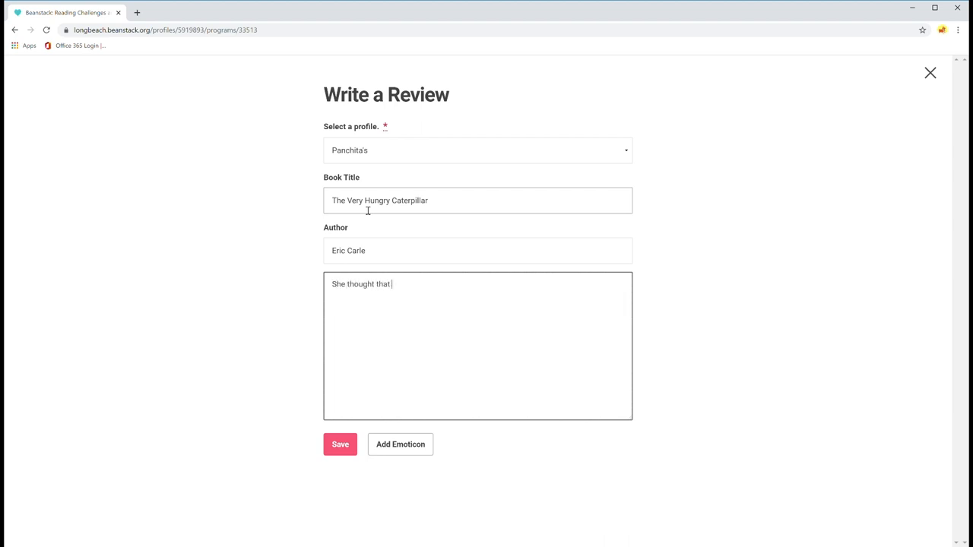
{"action": "type", "text": "the caterpilla"}
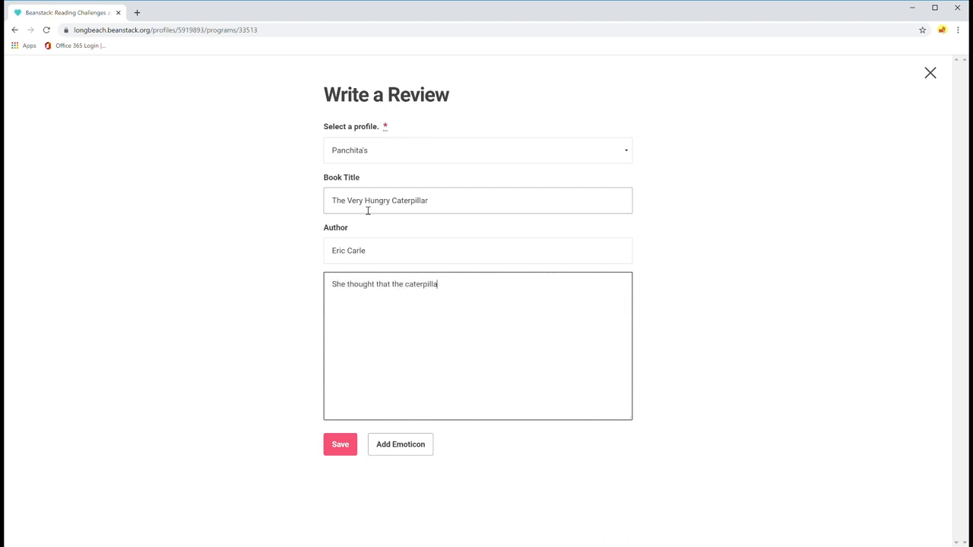
{"action": "type", "text": "ate way tooo much! But he turned into a very"}
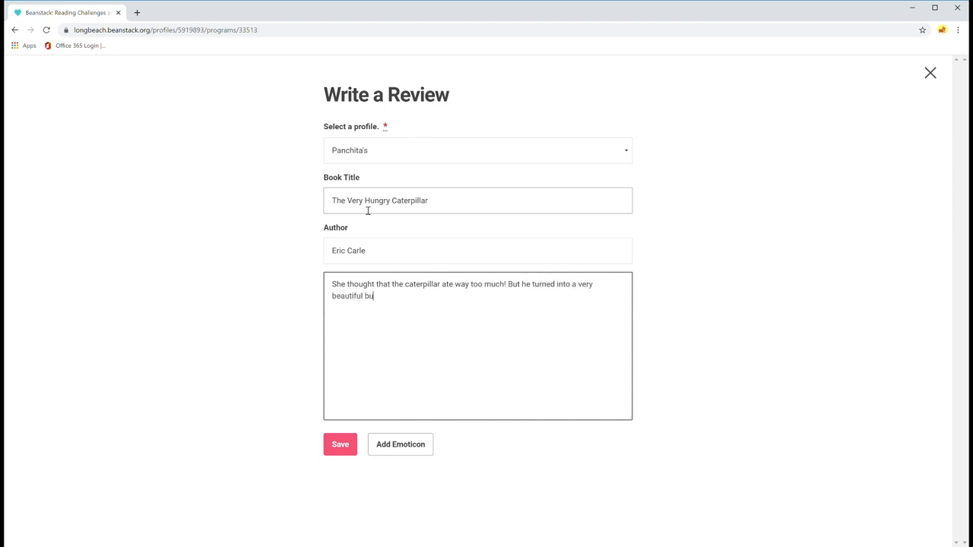
{"action": "type", "text": "tterfly."}
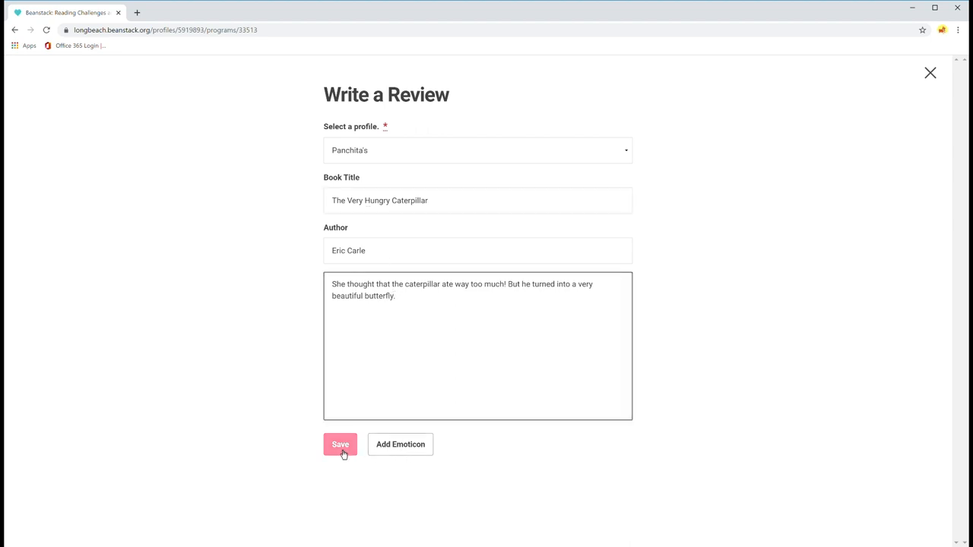
{"action": "left_click", "coordinate": [340, 444]}
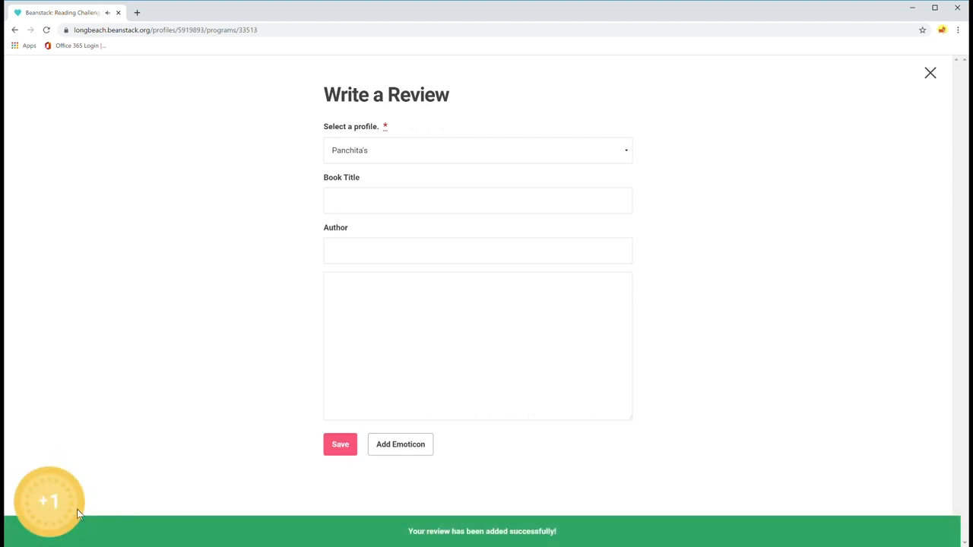
{"action": "mouse_move", "coordinate": [274, 405]}
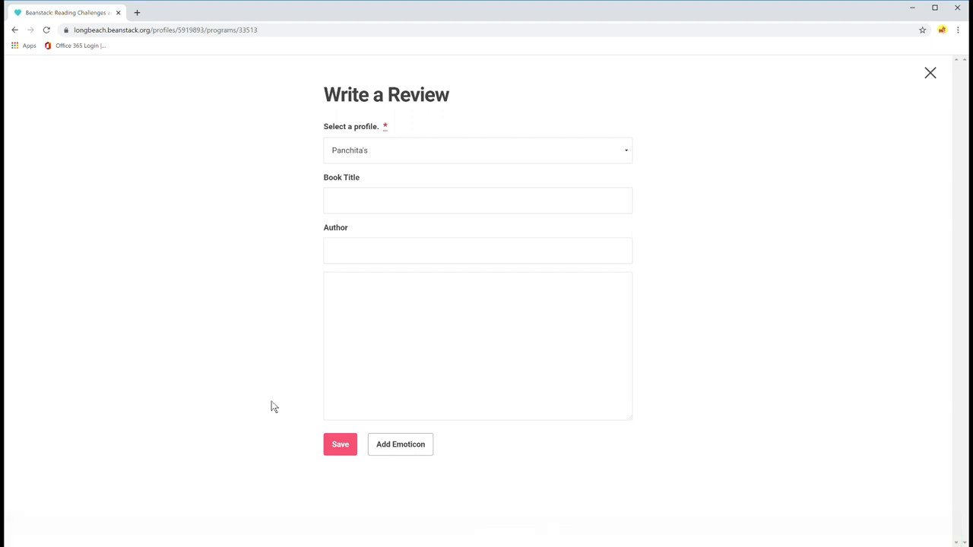
{"action": "mouse_move", "coordinate": [668, 381]}
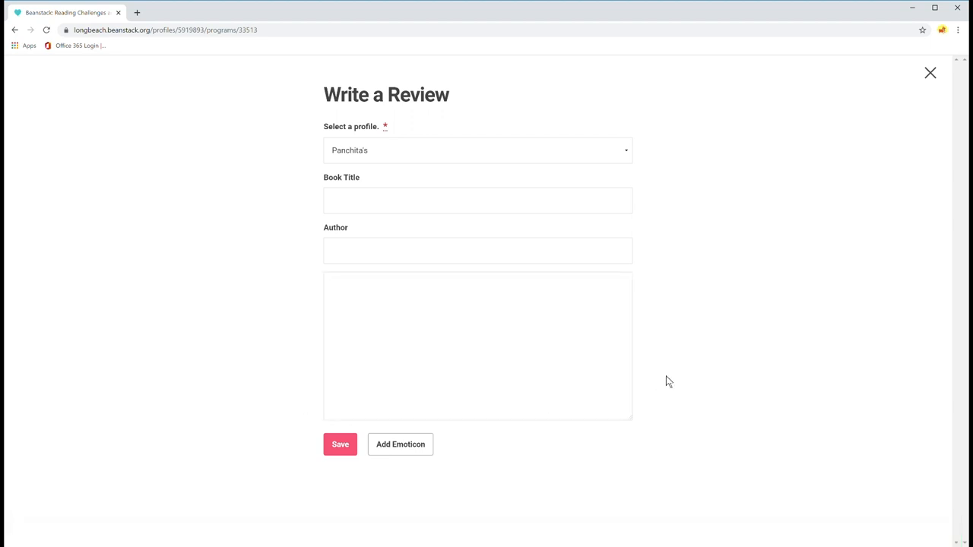
Close the Write a Review page and scroll to the Activity Badges collection.
{"action": "left_click", "coordinate": [930, 73]}
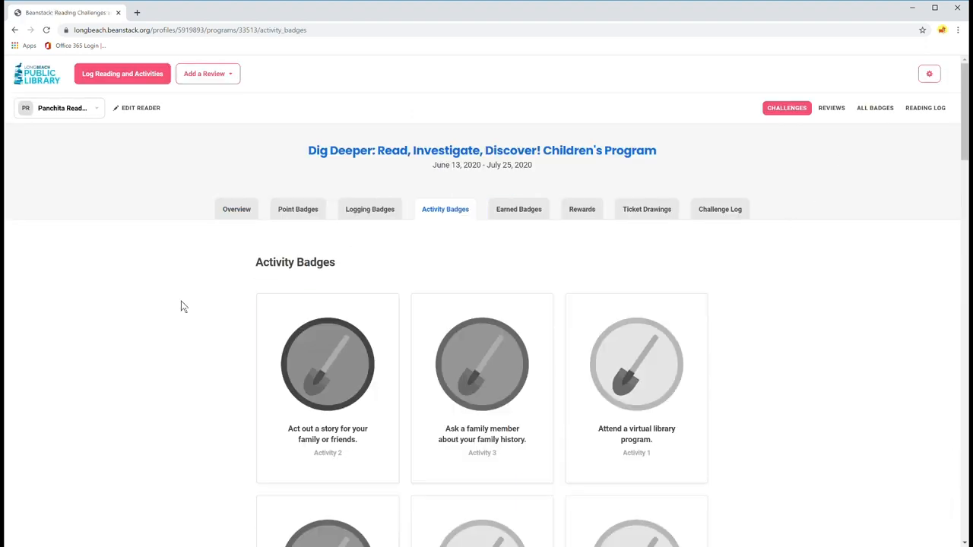
{"action": "scroll", "scroll_direction": "down", "scroll_amount": 3}
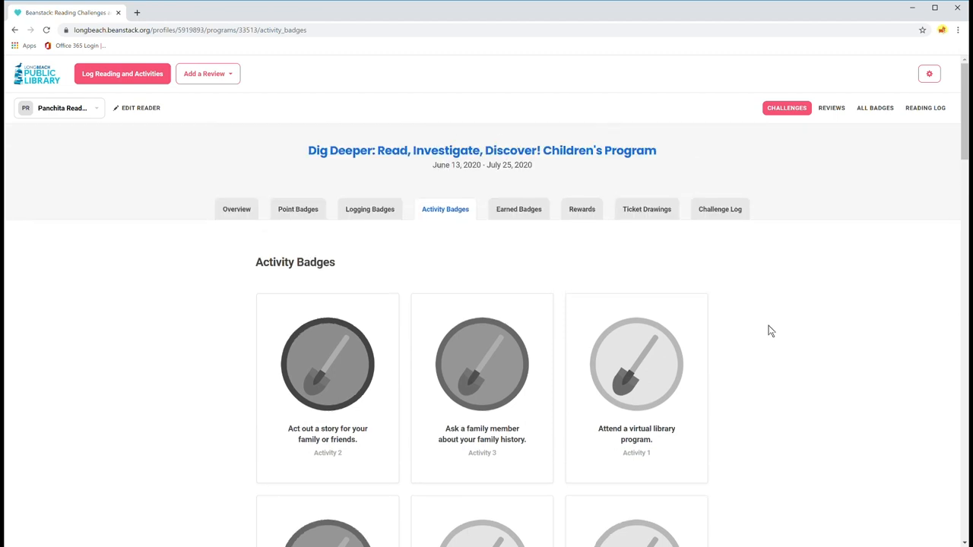
{"action": "mouse_move", "coordinate": [779, 329]}
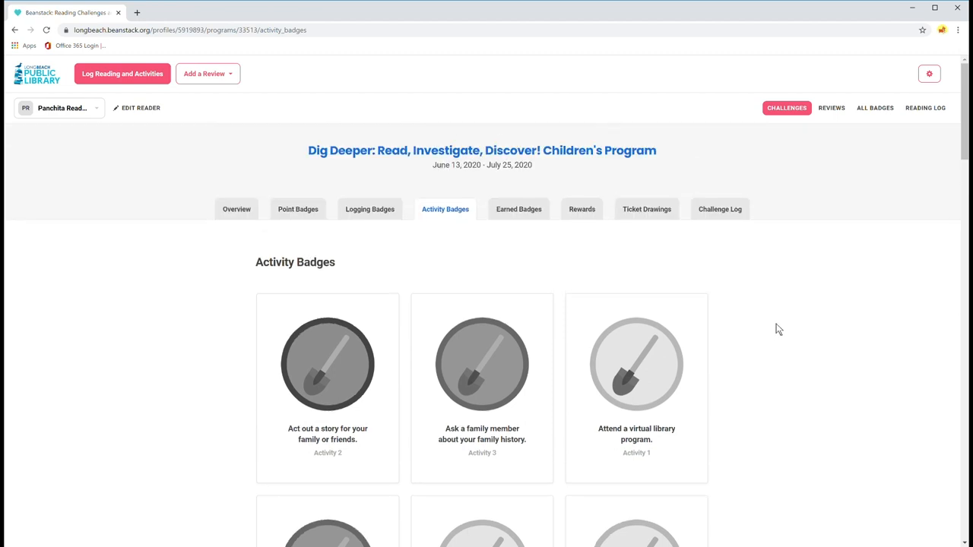
{"action": "mouse_move", "coordinate": [782, 333]}
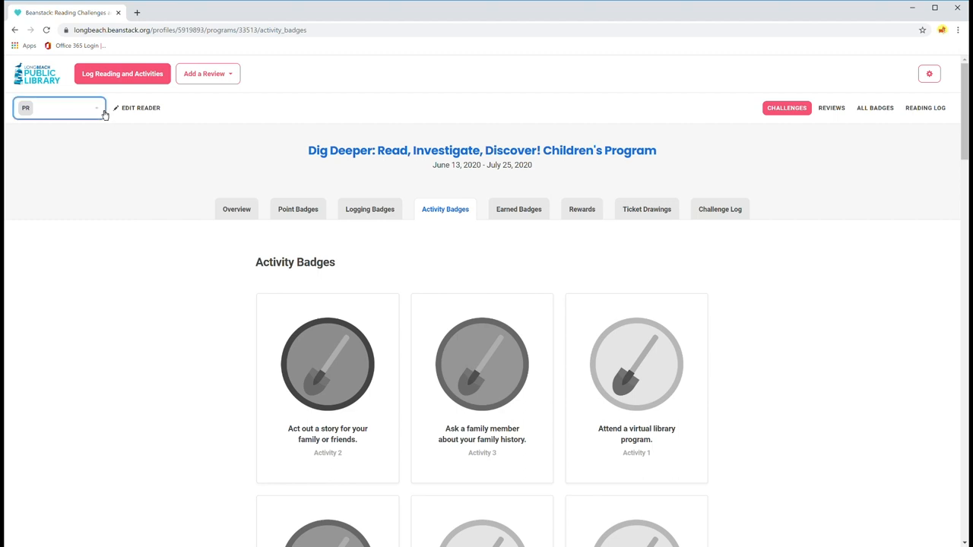
Select the other reader profile to show the Teen Program overview.
{"action": "left_click", "coordinate": [59, 108]}
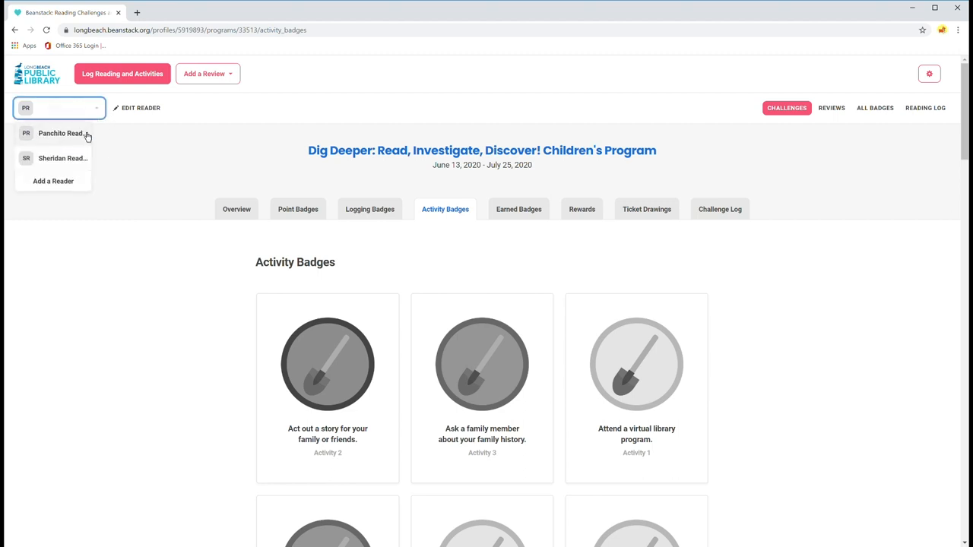
{"action": "left_click", "coordinate": [63, 133]}
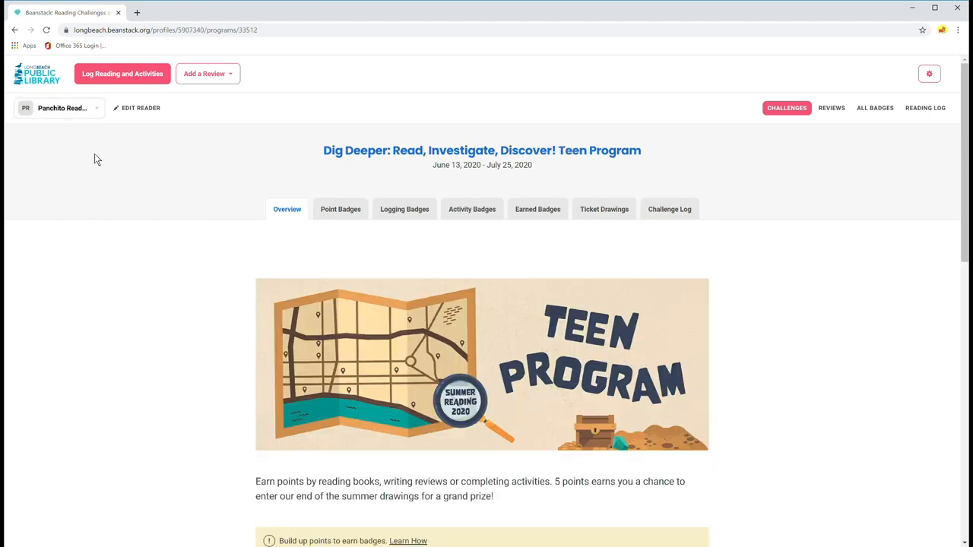
{"action": "mouse_move", "coordinate": [223, 269]}
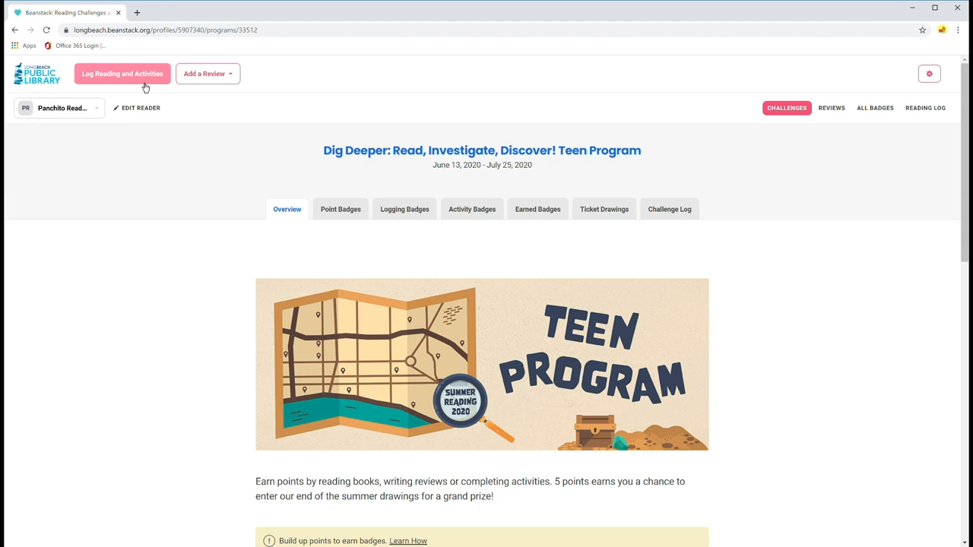
{"action": "mouse_move", "coordinate": [145, 86]}
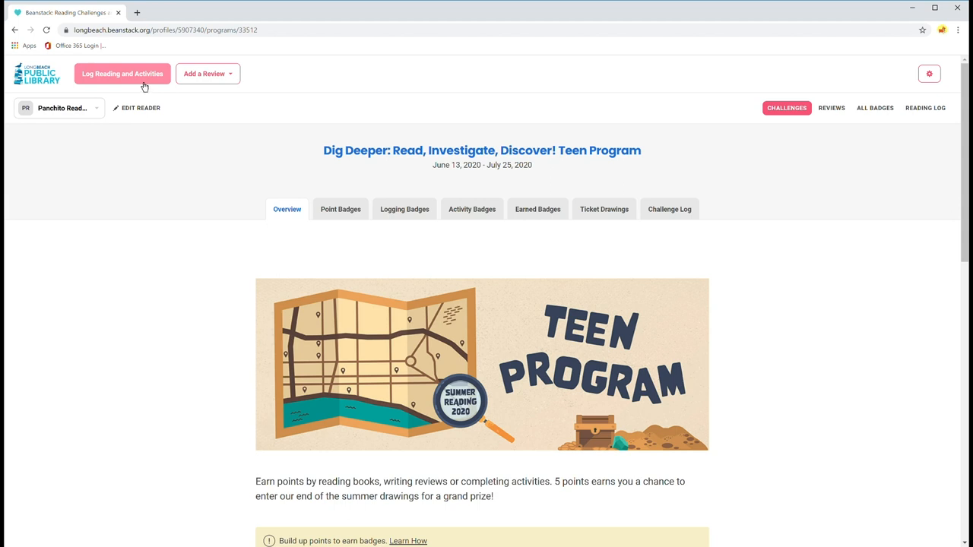
Log 'Things Fall Apart' by Chinua Achebe with 'include a review' set to Yes.
{"action": "left_click", "coordinate": [122, 74]}
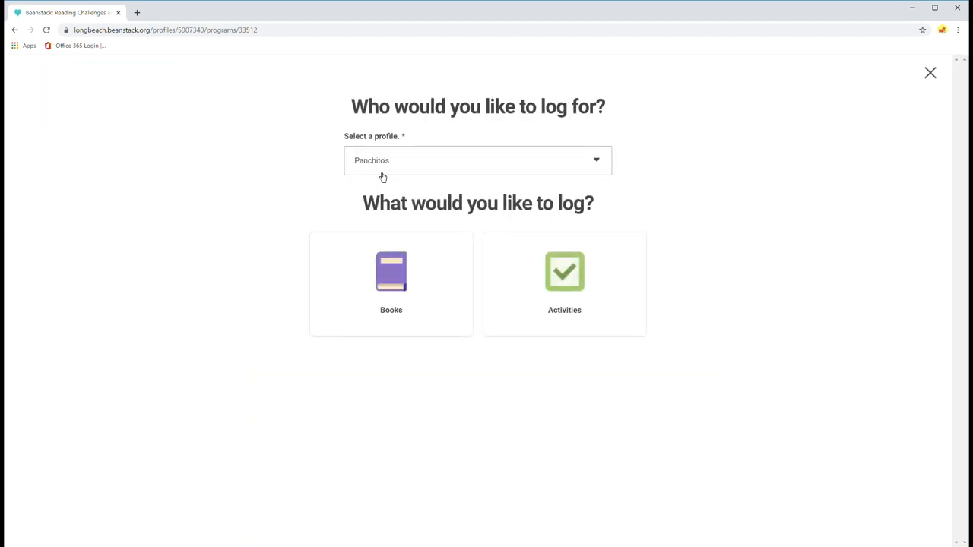
{"action": "left_click", "coordinate": [390, 281]}
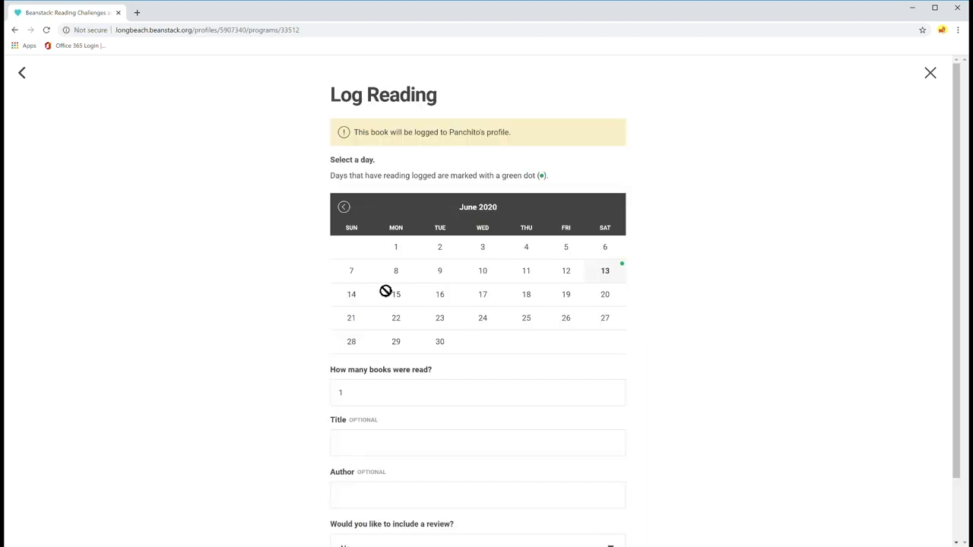
{"action": "scroll", "scroll_direction": "down", "scroll_amount": 3}
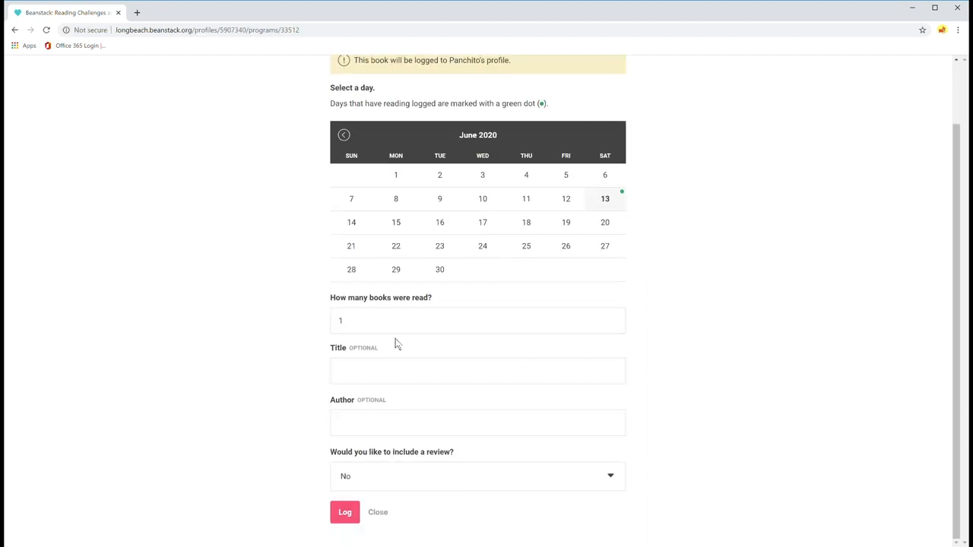
{"action": "left_click", "coordinate": [477, 370]}
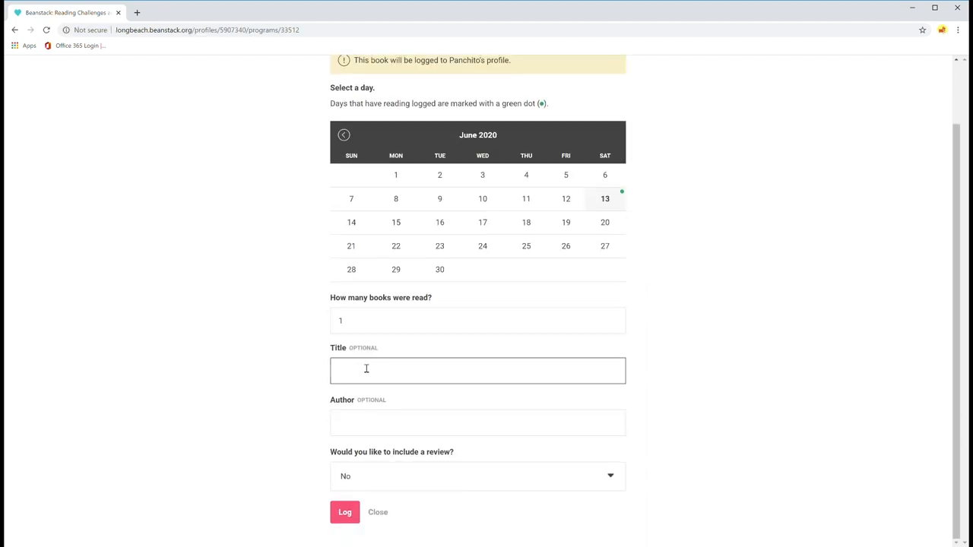
{"action": "type", "text": "Things Fall A"}
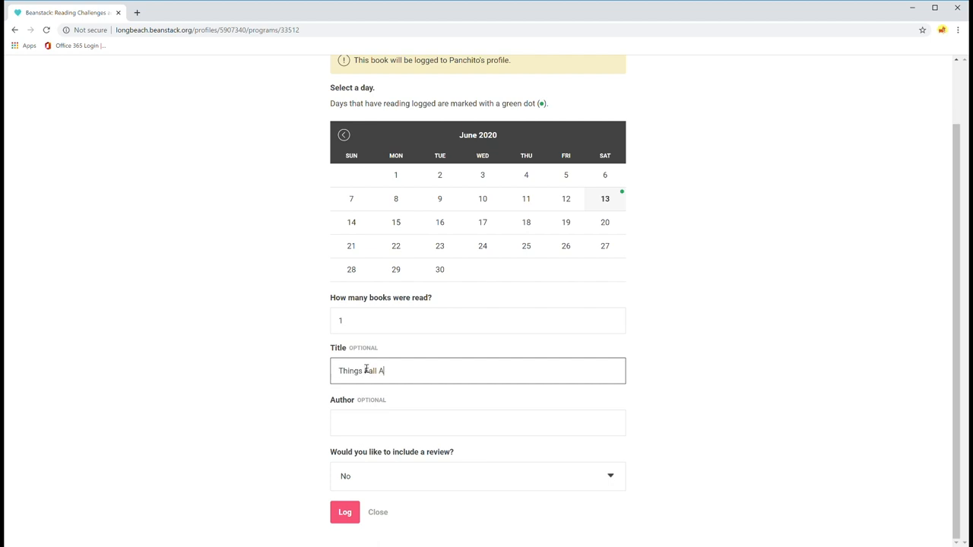
{"action": "type", "text": "China"}
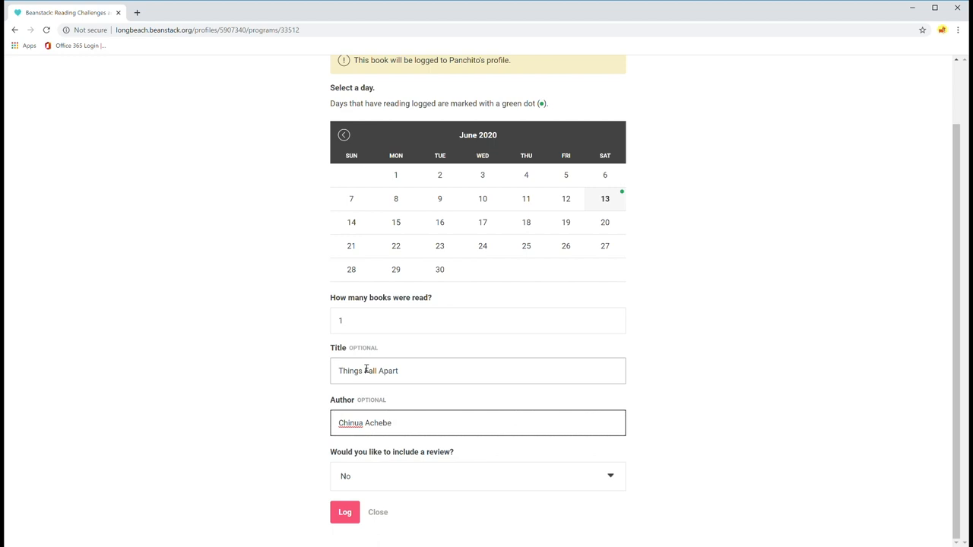
{"action": "left_click", "coordinate": [477, 476]}
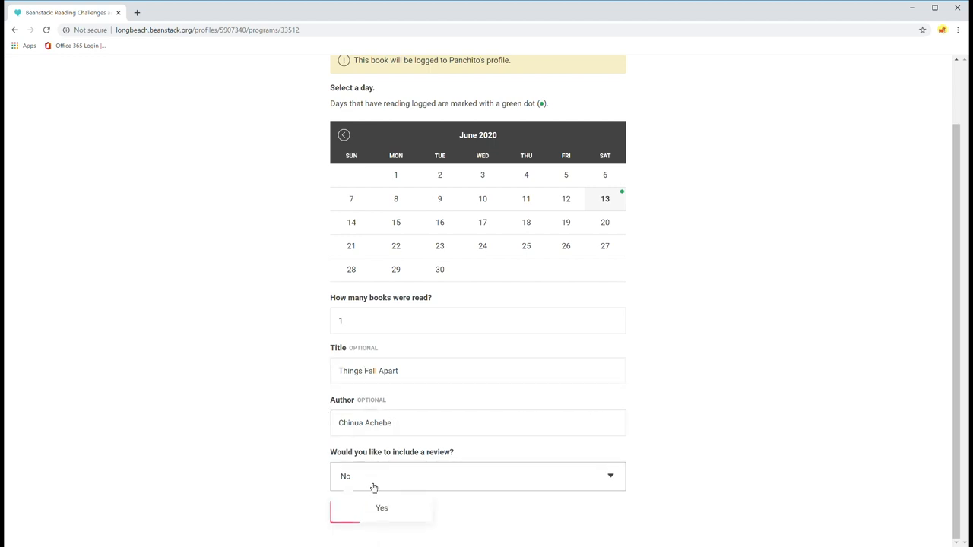
{"action": "left_click", "coordinate": [381, 508]}
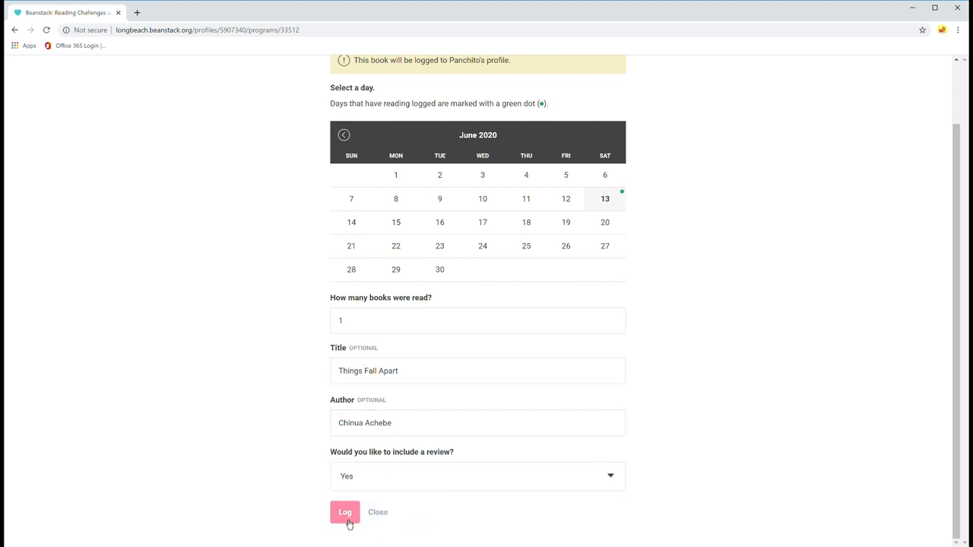
{"action": "left_click", "coordinate": [345, 511]}
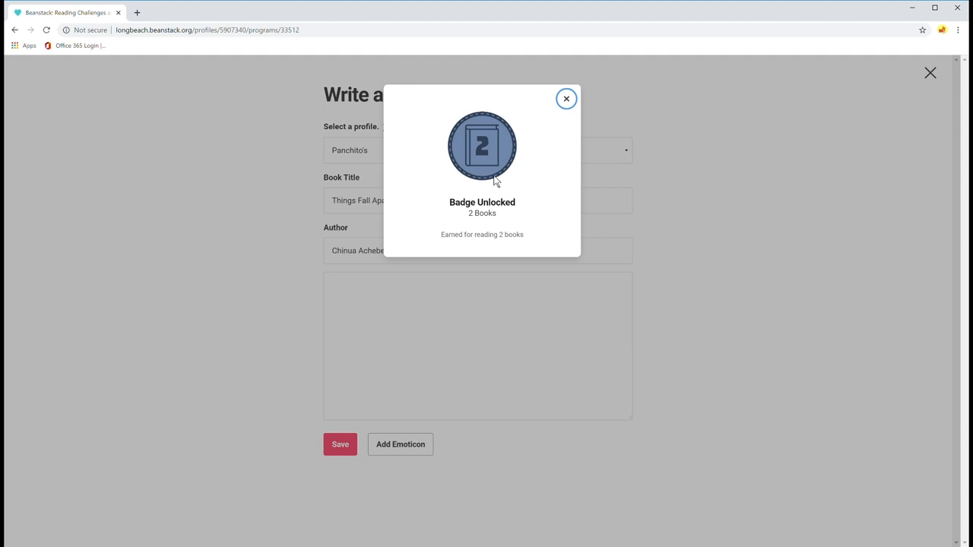
Save the review 'Great book, dealing with colonialism… traditional cultures in Africa.'.
{"action": "left_click", "coordinate": [566, 98]}
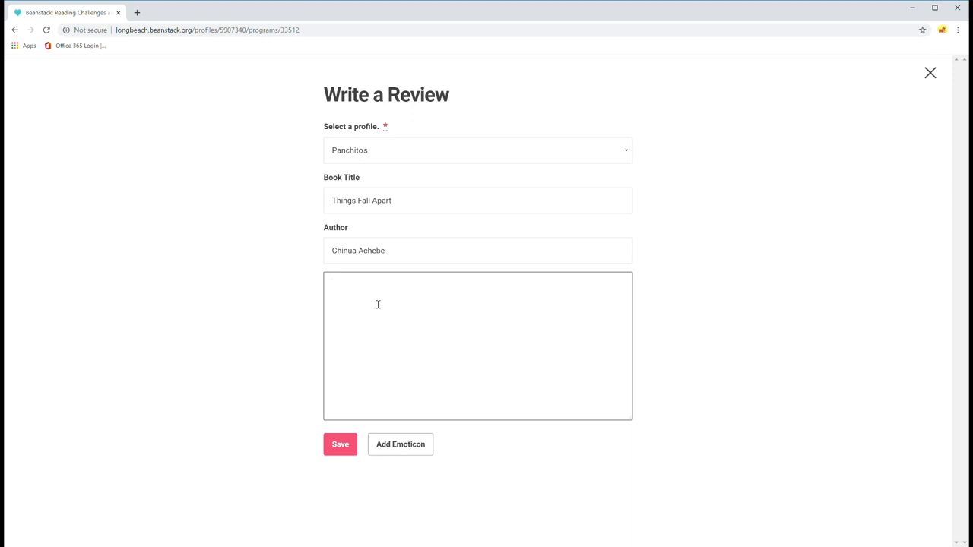
{"action": "type", "text": "Great book"}
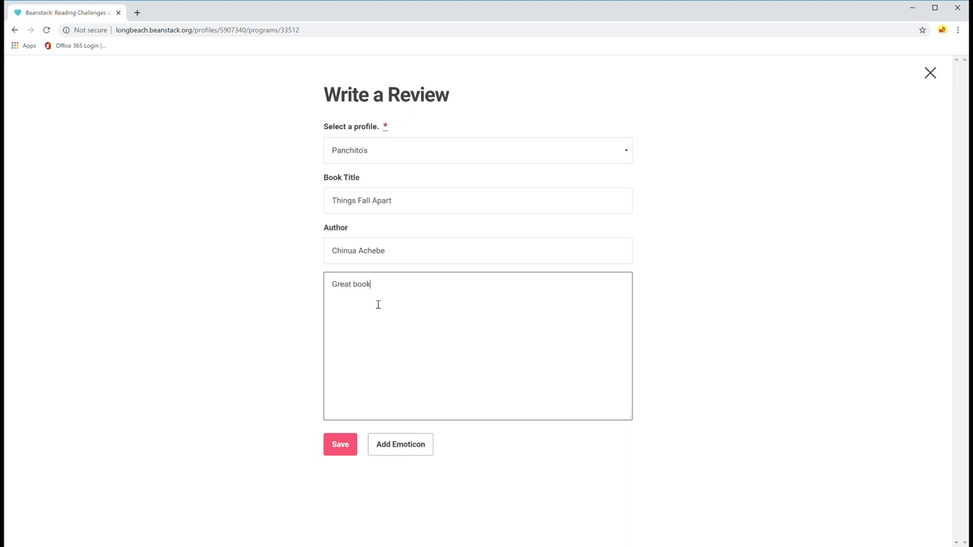
{"action": "type", "text": ", dealing with"}
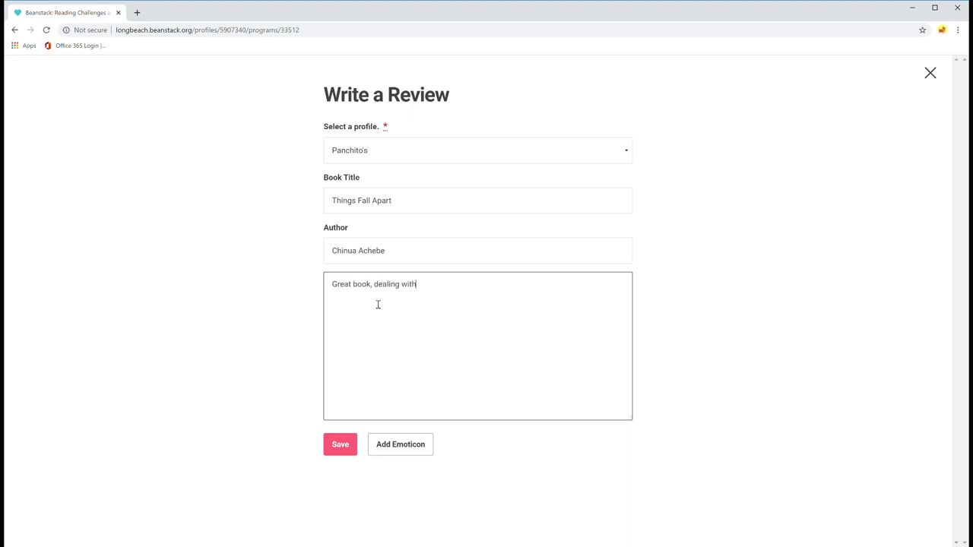
{"action": "type", "text": "colonialism and the e"}
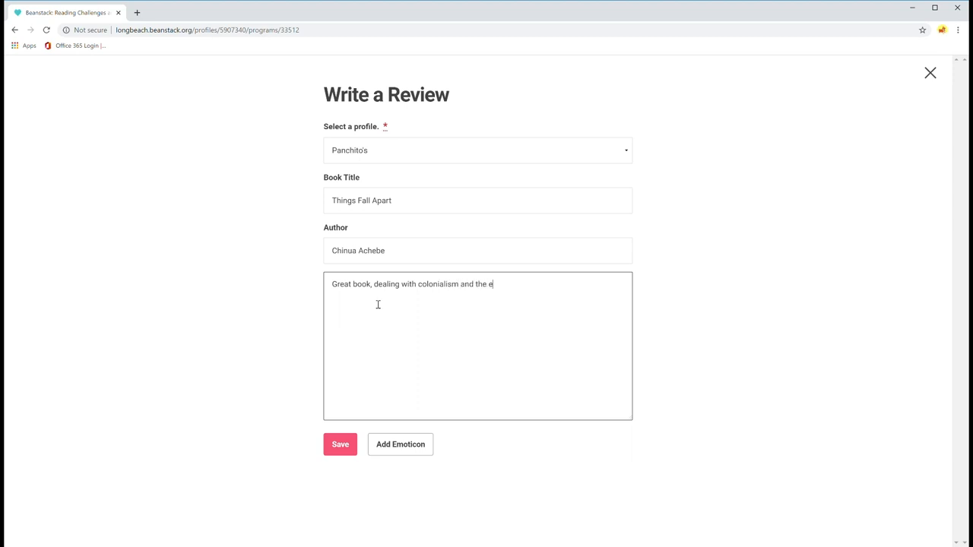
{"action": "type", "text": "rasure of trad"}
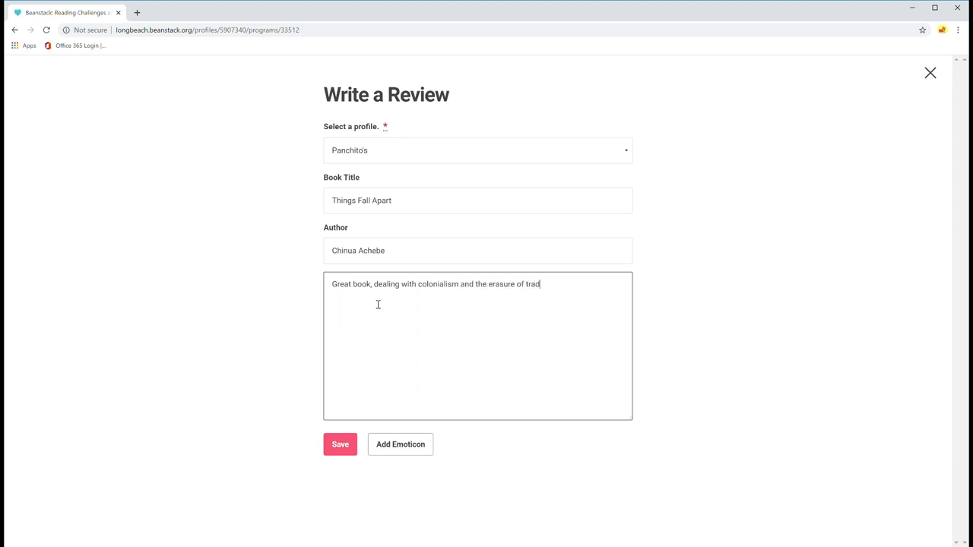
{"action": "type", "text": "itional cultures in"}
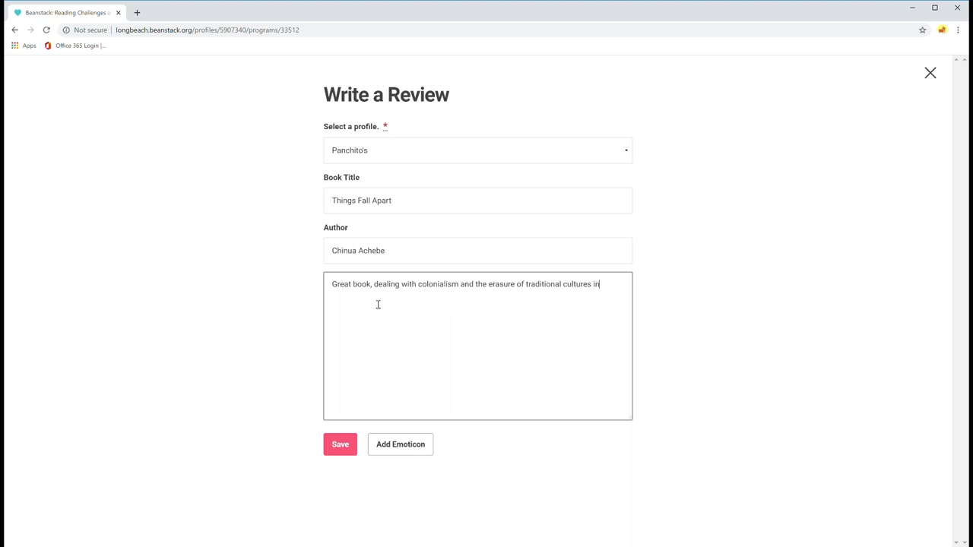
{"action": "type", "text": "Africa."}
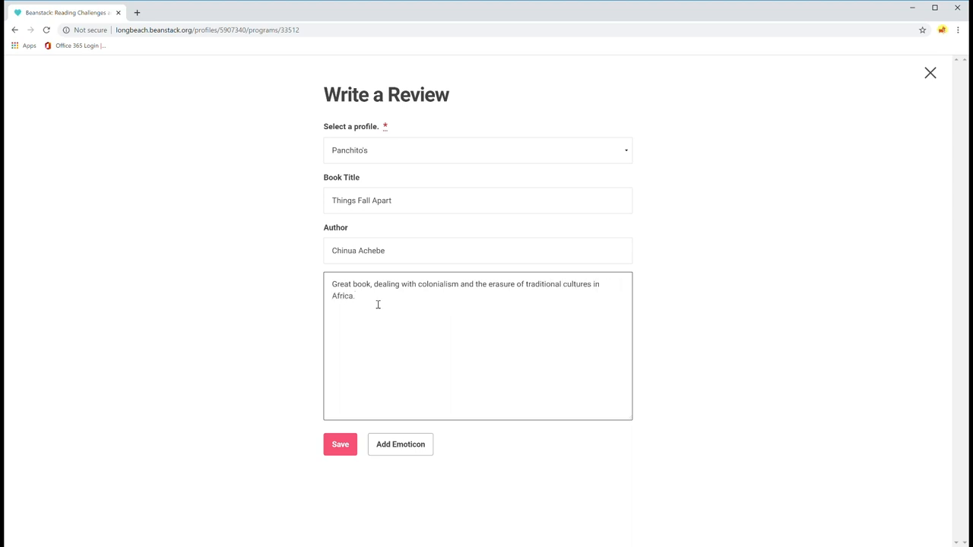
{"action": "left_click", "coordinate": [340, 444]}
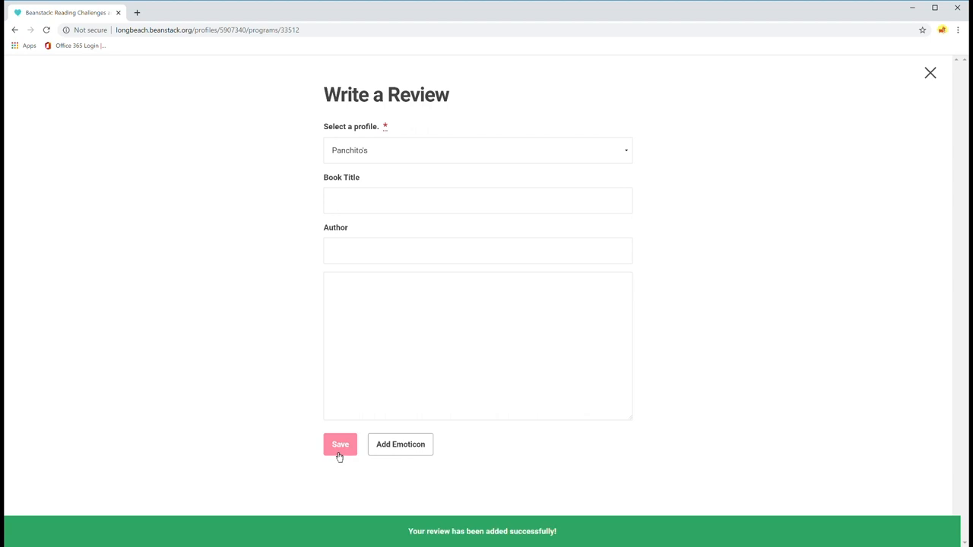
{"action": "left_click", "coordinate": [340, 444]}
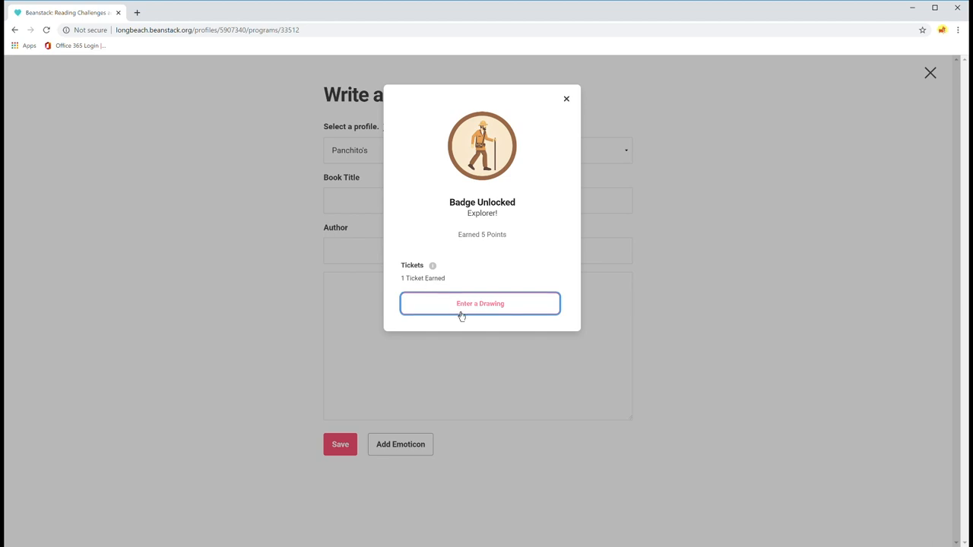
Go from the Badge Unlocked popup to the Ticket Drawings page to spend the earned ticket.
{"action": "left_click", "coordinate": [480, 304]}
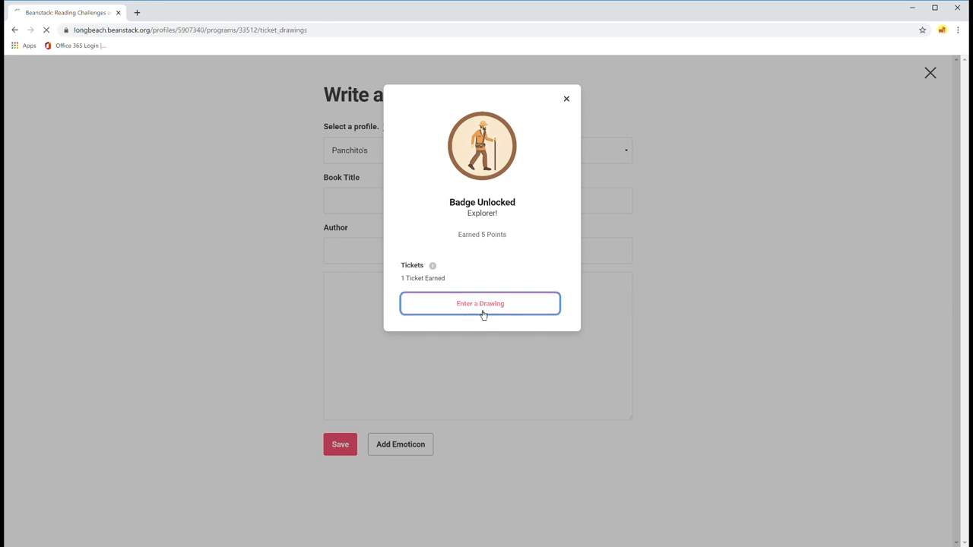
{"action": "left_click", "coordinate": [480, 304]}
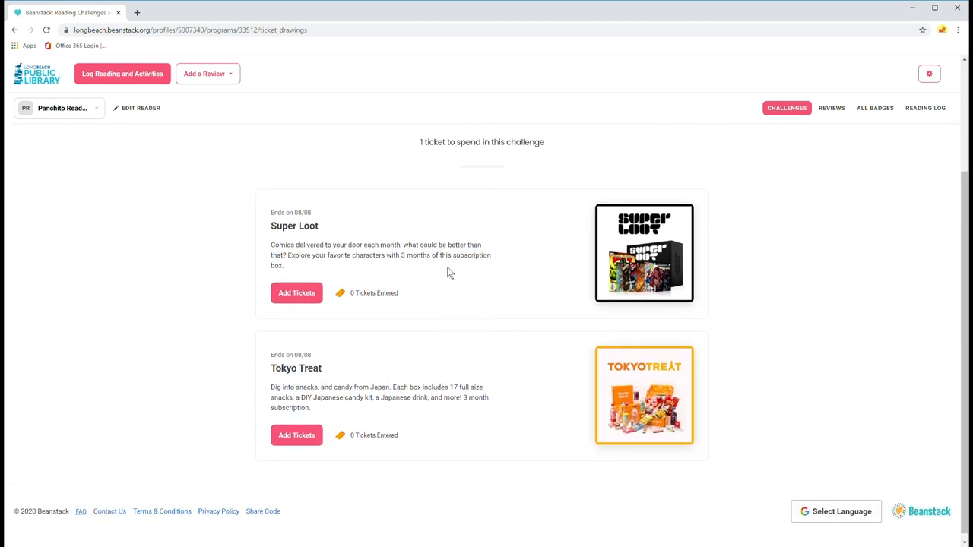
{"action": "mouse_move", "coordinate": [442, 343]}
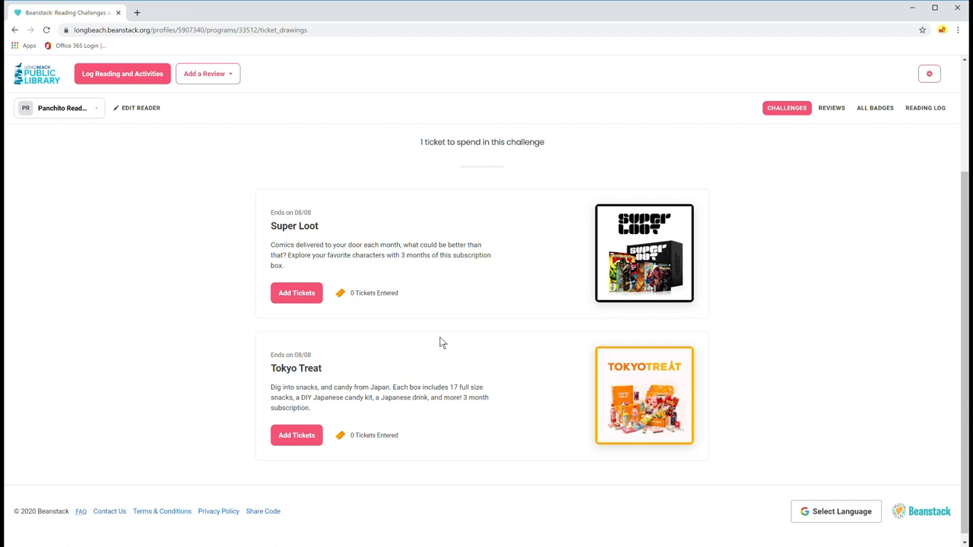
{"action": "mouse_move", "coordinate": [436, 266]}
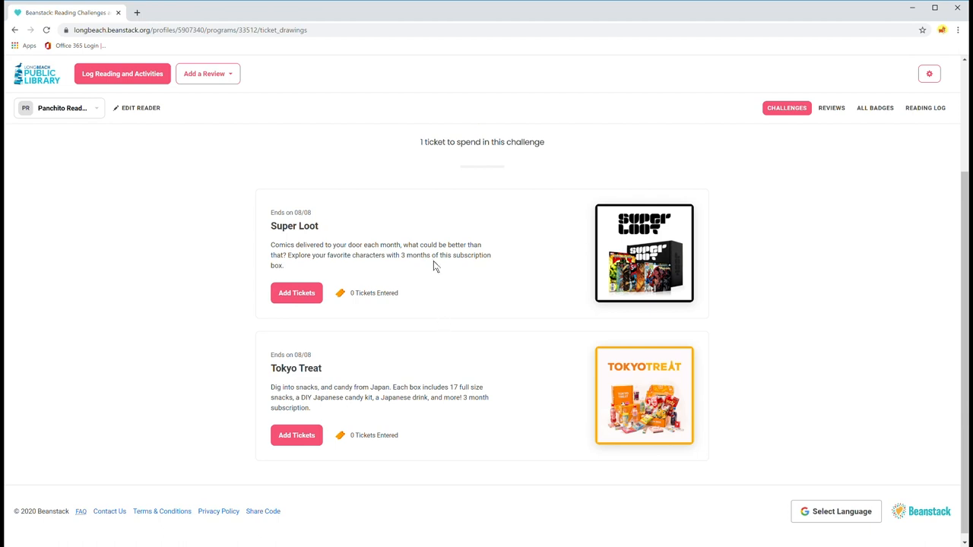
{"action": "mouse_move", "coordinate": [296, 435]}
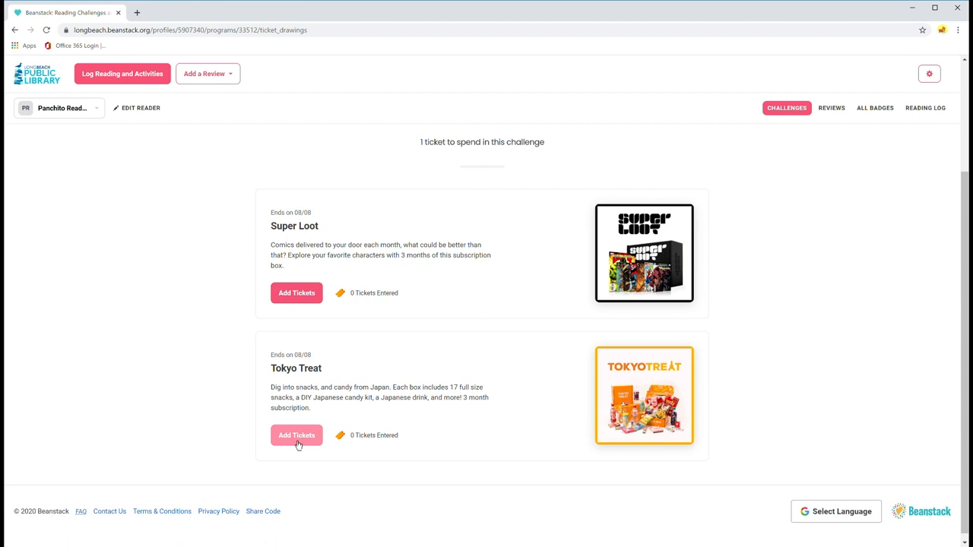
Enter one ticket into the Tokyo Treat drawing and dismiss the confirmation.
{"action": "left_click", "coordinate": [296, 435]}
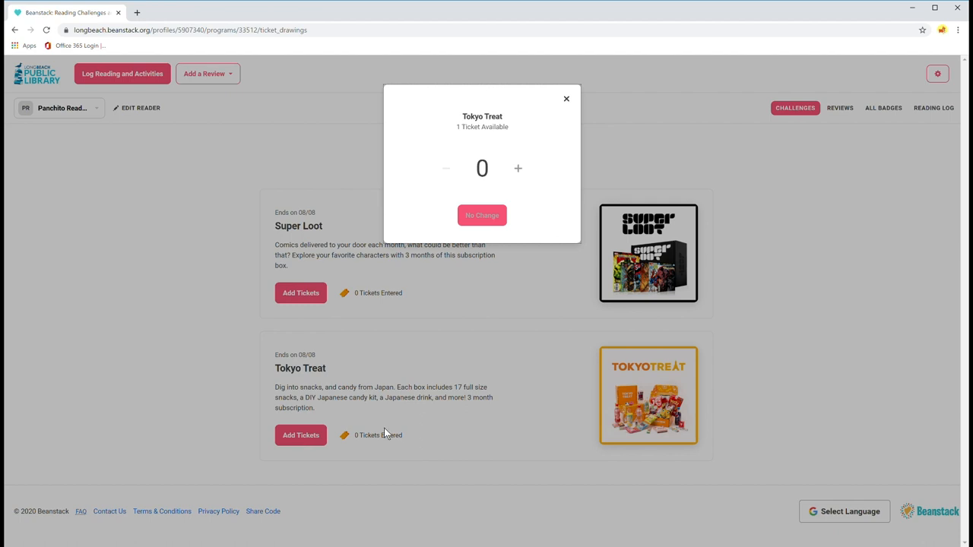
{"action": "left_click", "coordinate": [518, 168]}
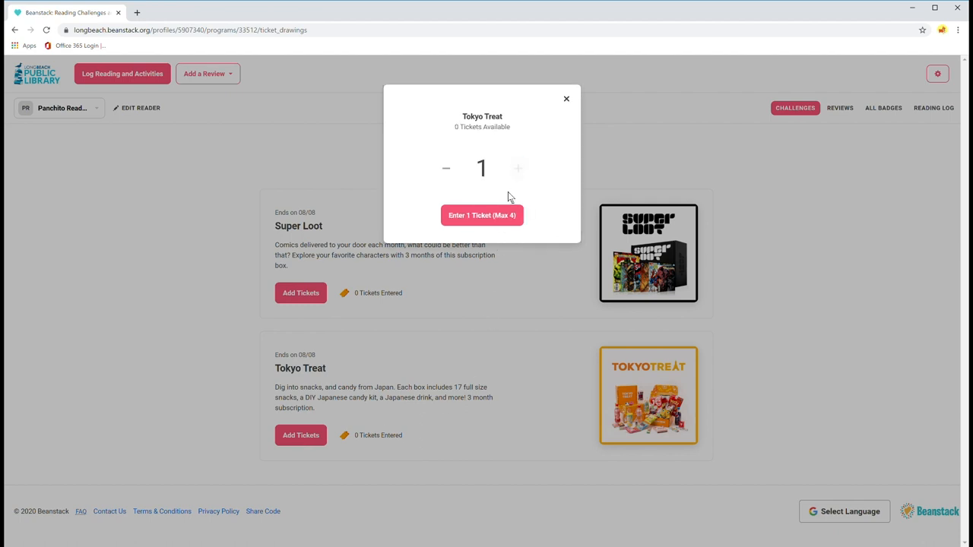
{"action": "left_click", "coordinate": [482, 215]}
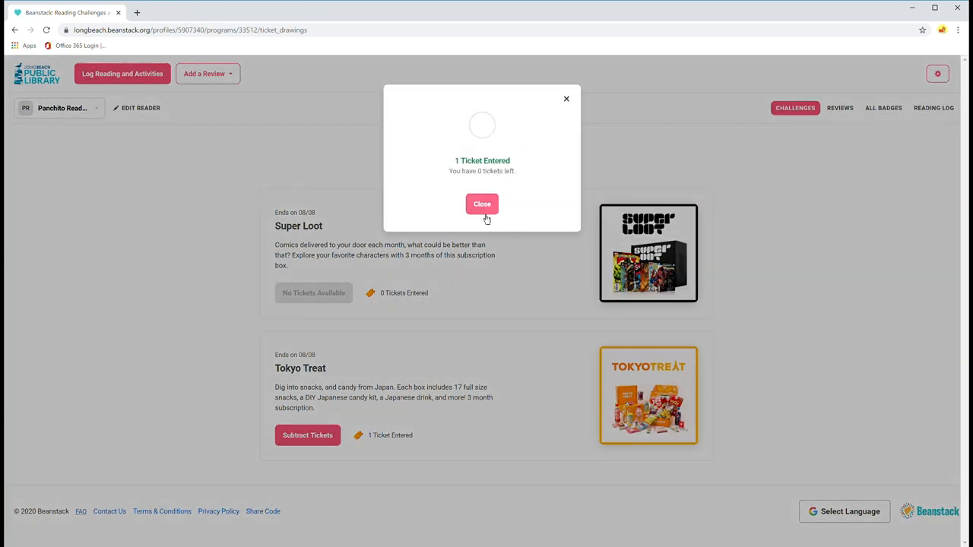
{"action": "left_click", "coordinate": [482, 203]}
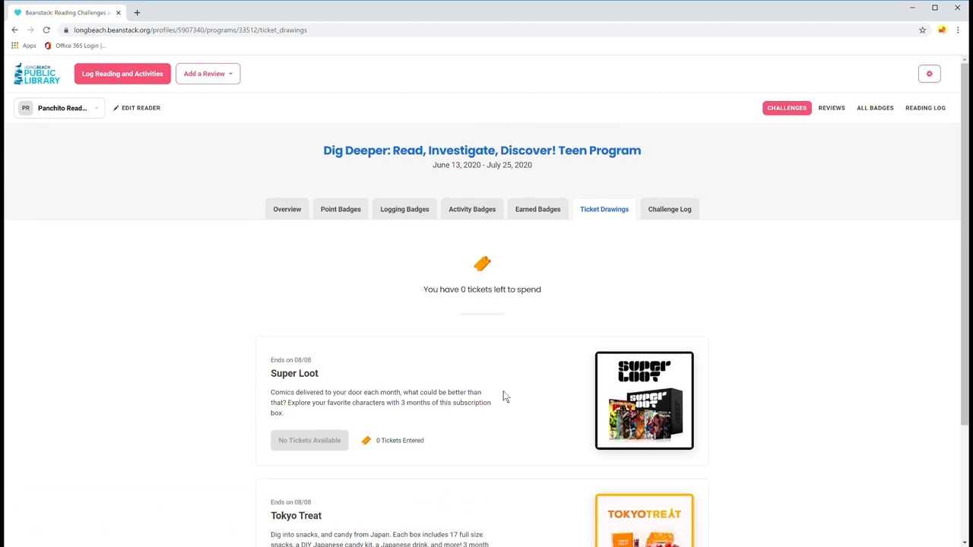
{"action": "mouse_move", "coordinate": [495, 406]}
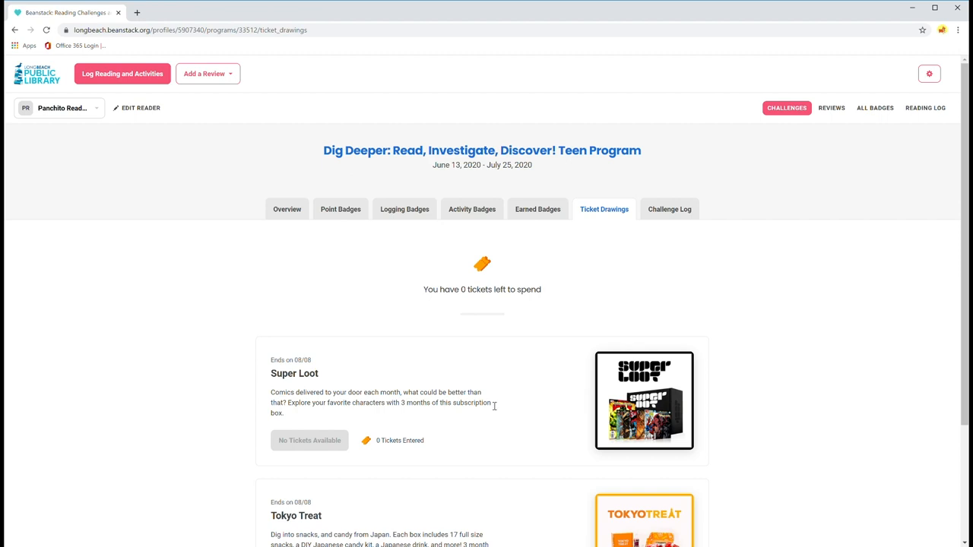
{"action": "scroll", "scroll_direction": "down", "scroll_amount": 3}
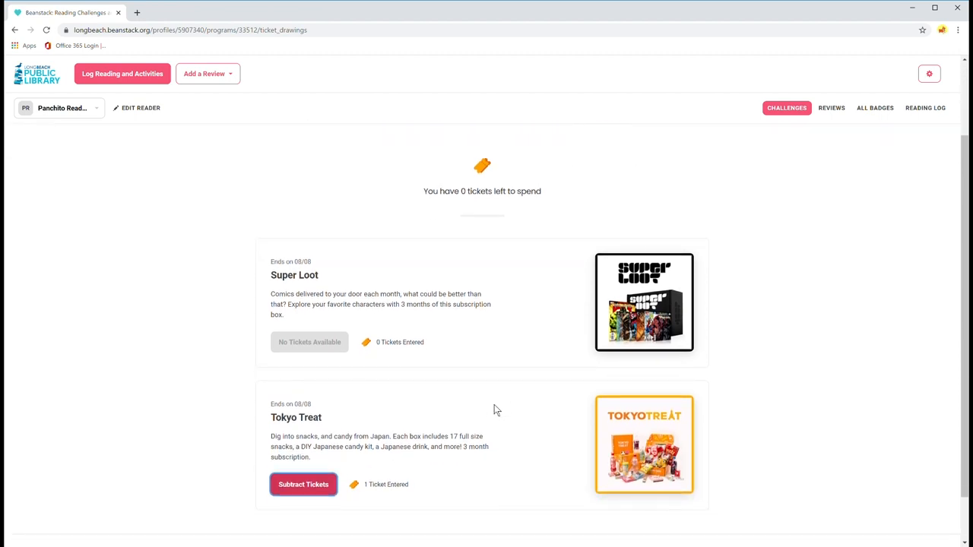